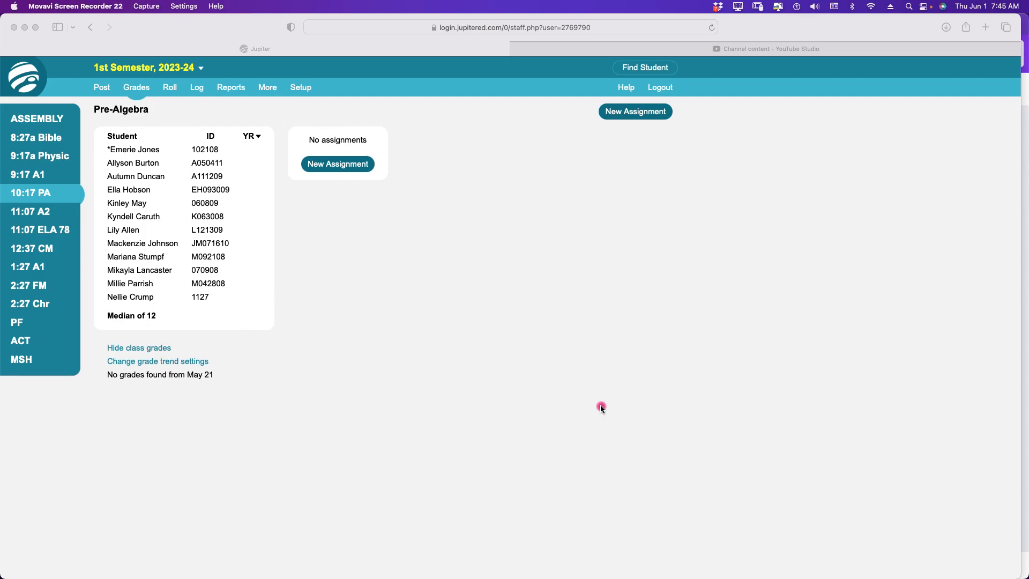
pyautogui.moveTo(599, 407)
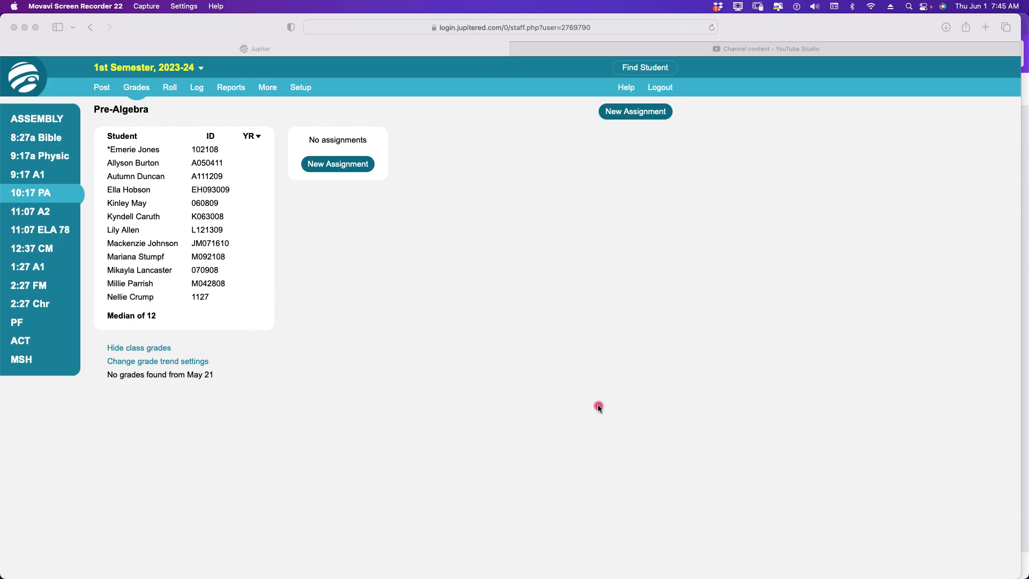
pyautogui.moveTo(405, 181)
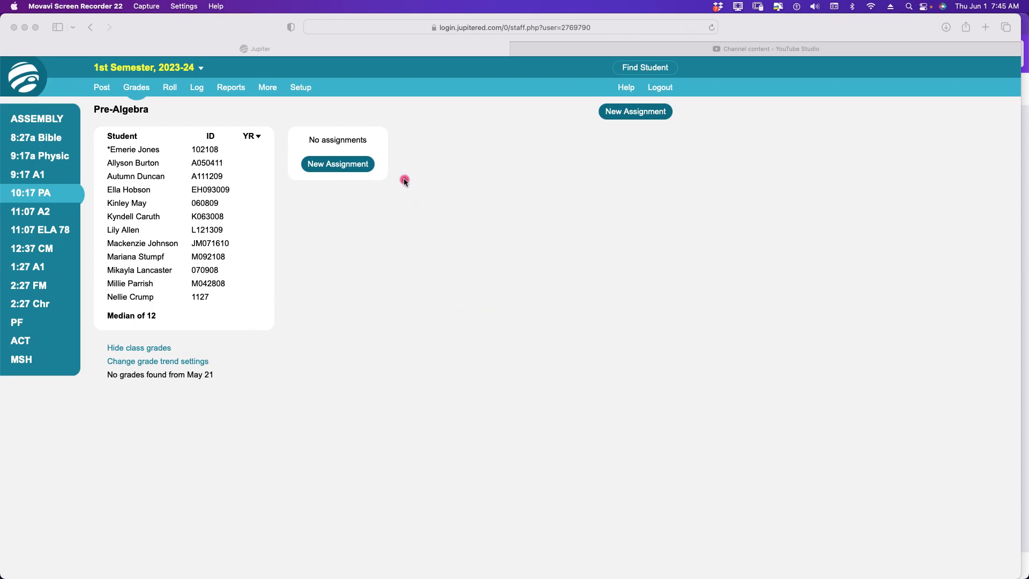
pyautogui.moveTo(309, 117)
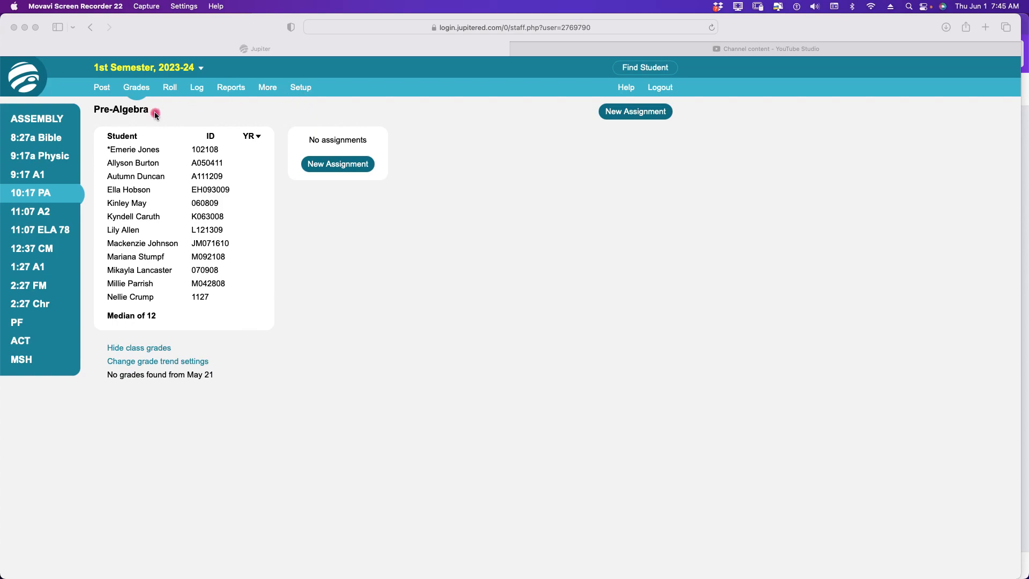
pyautogui.moveTo(465, 306)
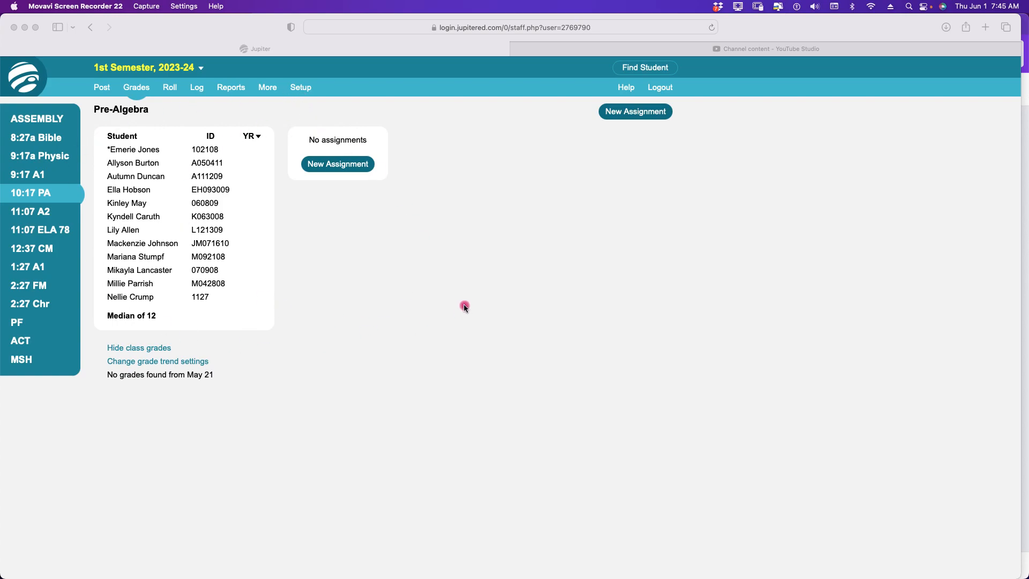
pyautogui.moveTo(456, 166)
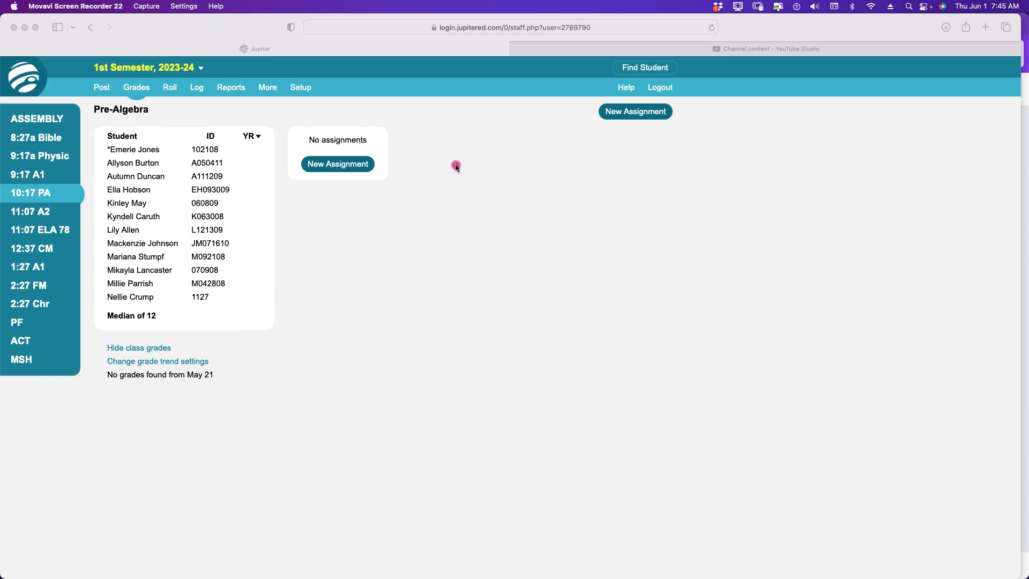
pyautogui.moveTo(379, 128)
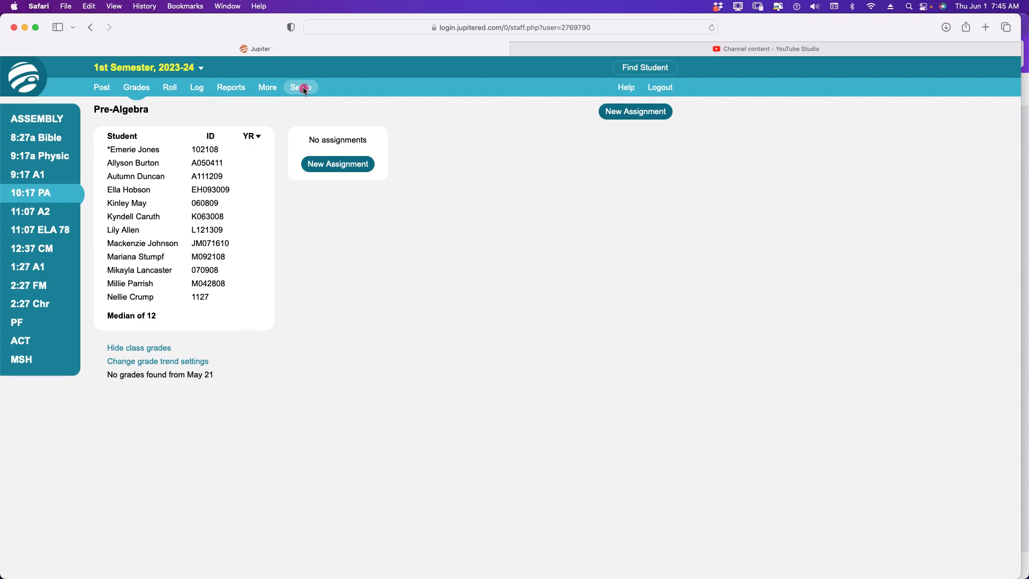
# Bring up Copy Assignments from Other Class under Setup's Import / Export tools.
pyautogui.click(301, 87)
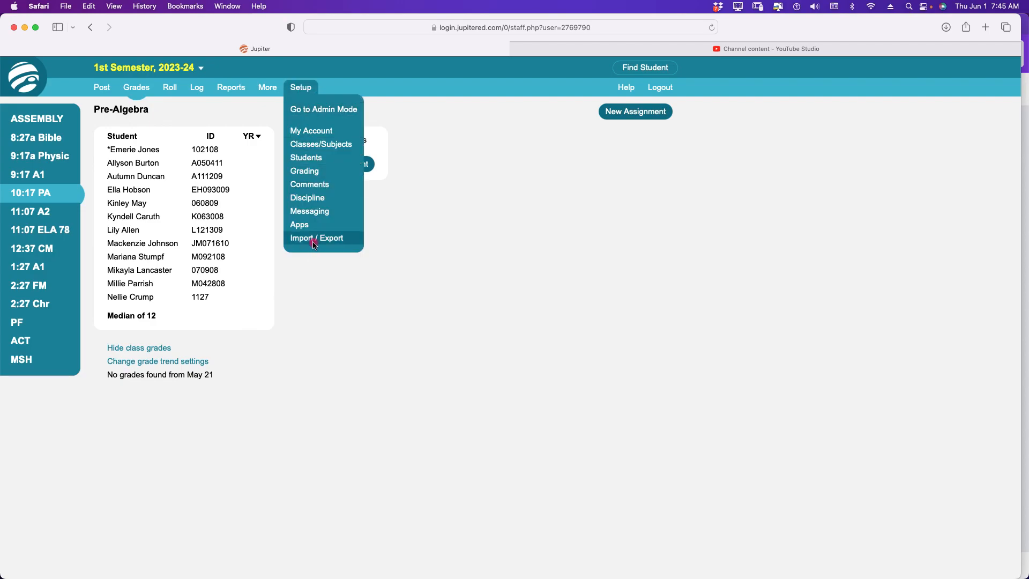
pyautogui.click(315, 238)
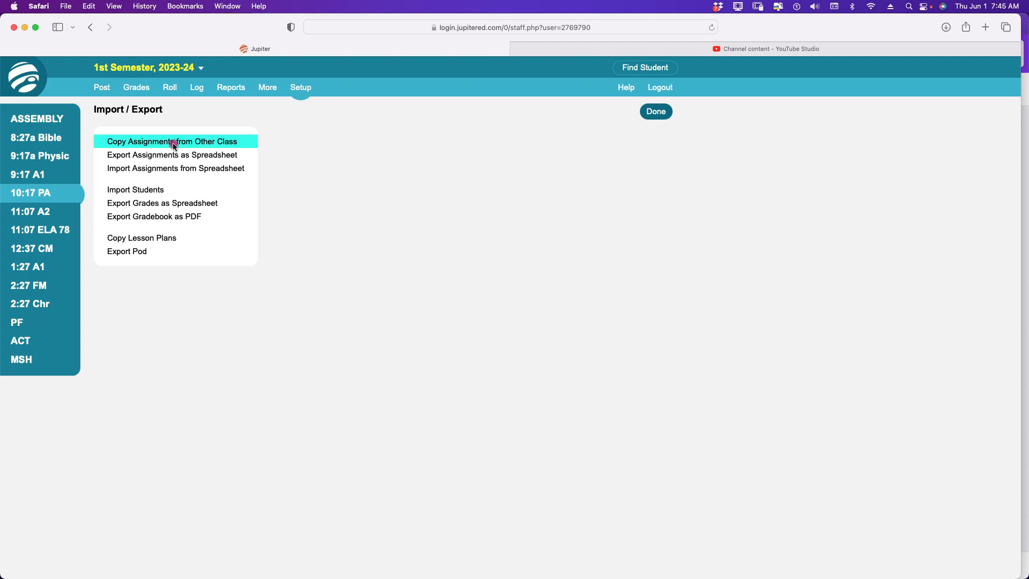
pyautogui.click(171, 142)
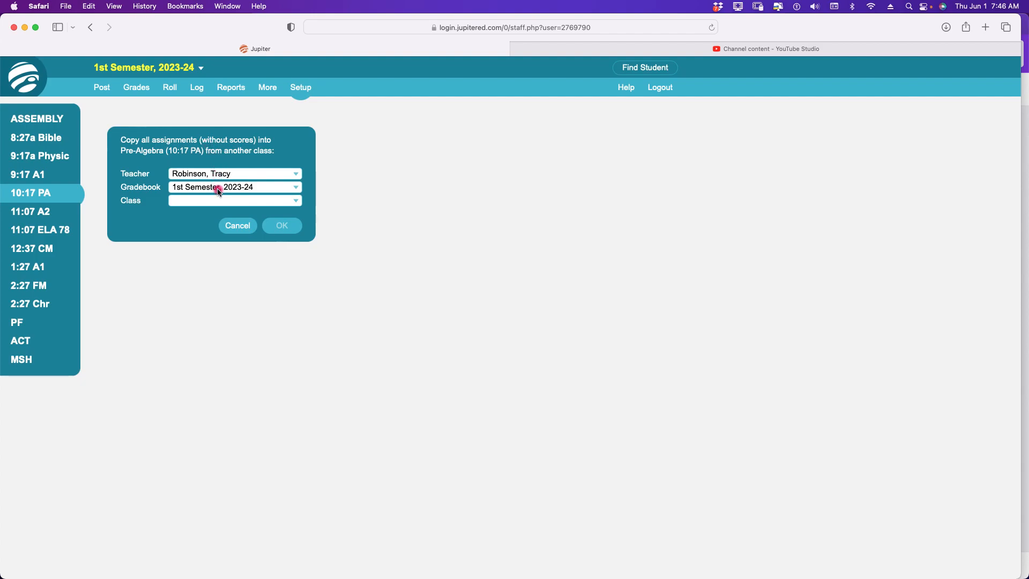
# Copy assignments from the 1st Semester, 2022-23 Pre-Algebra (4 - PA) class.
pyautogui.click(234, 188)
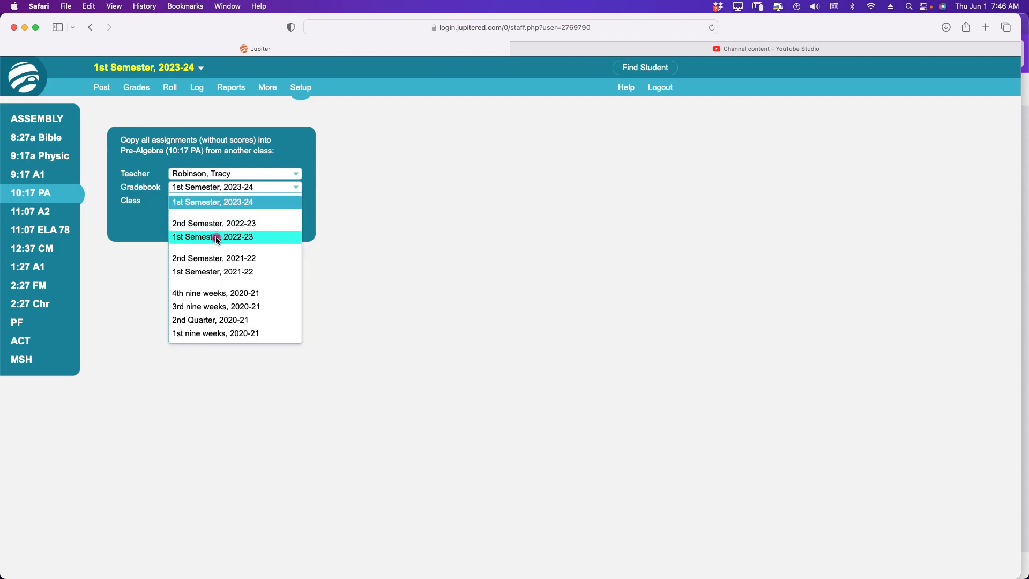
pyautogui.click(213, 237)
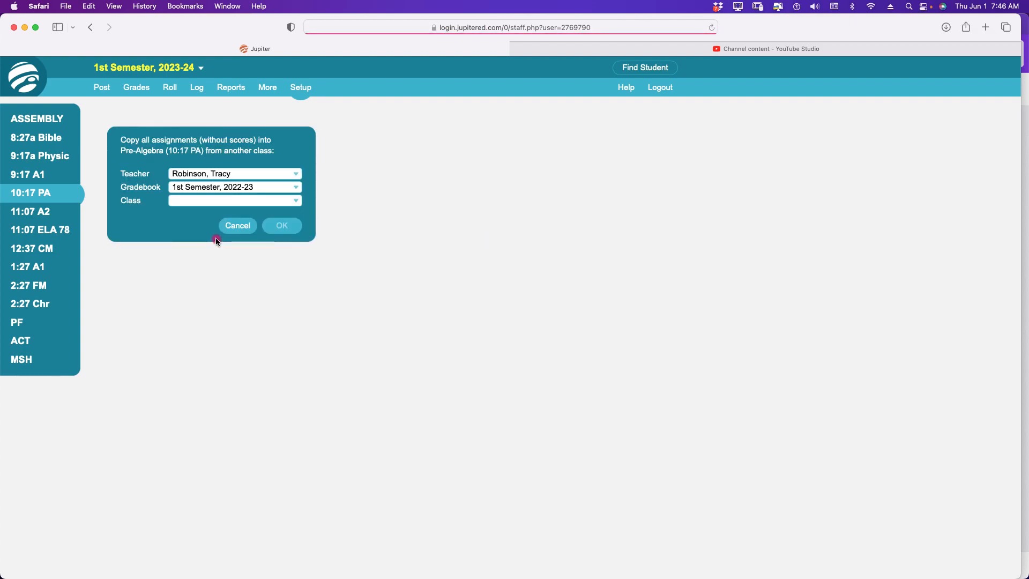
pyautogui.click(234, 200)
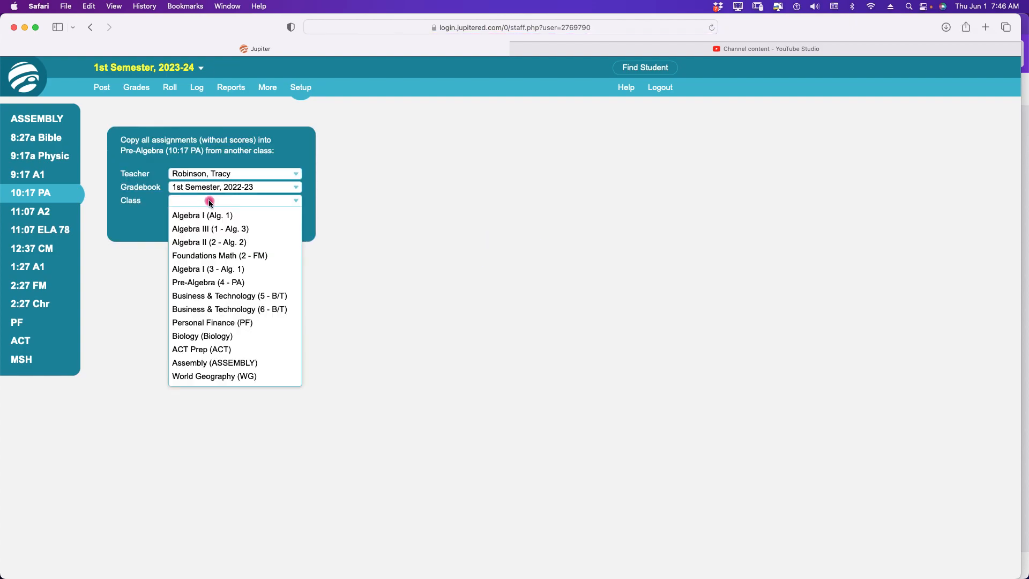
pyautogui.click(208, 282)
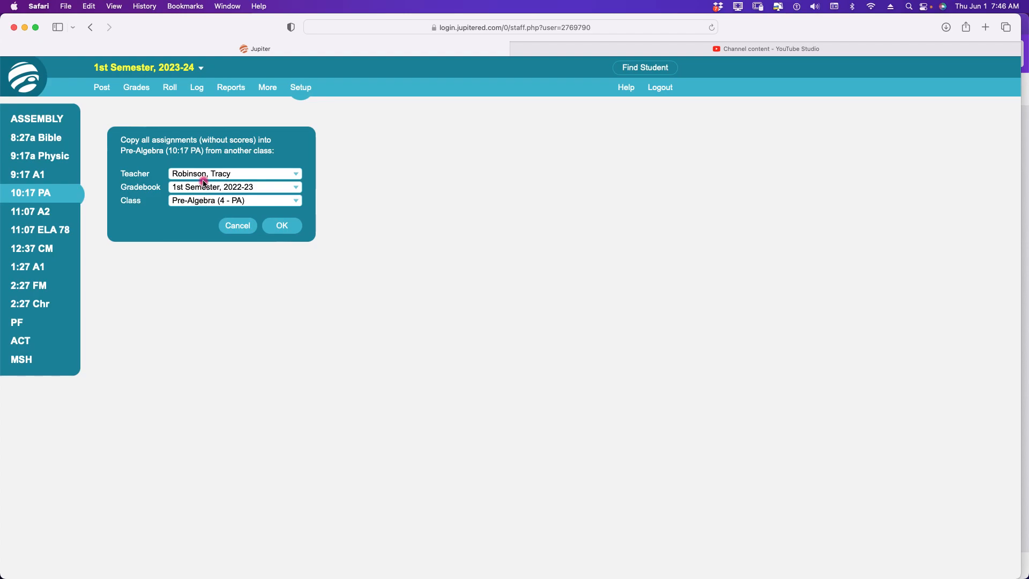
pyautogui.click(282, 225)
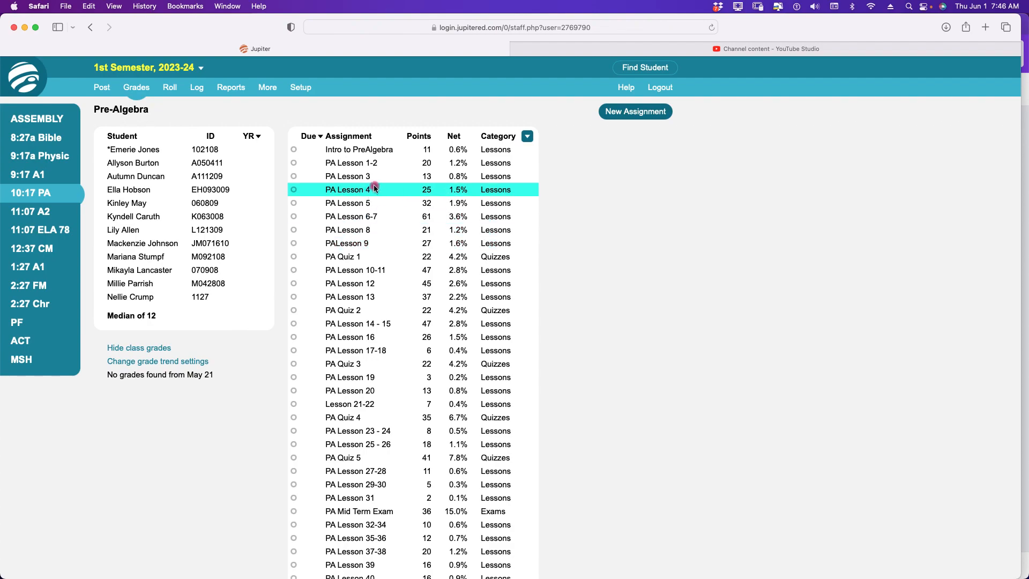
# Open Intro to PreAlgebra and set its due date to August 11.
pyautogui.click(342, 149)
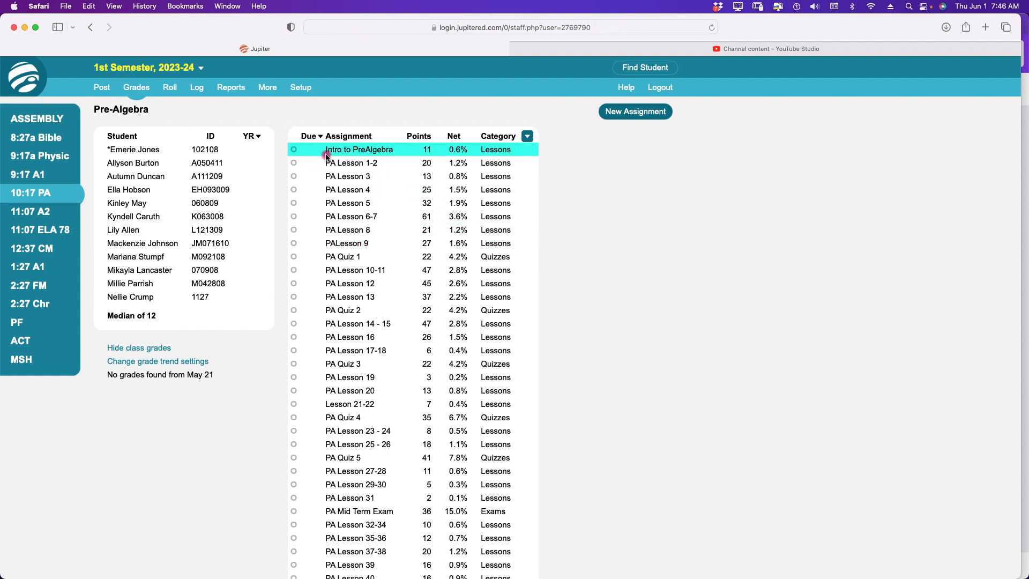
pyautogui.click(350, 284)
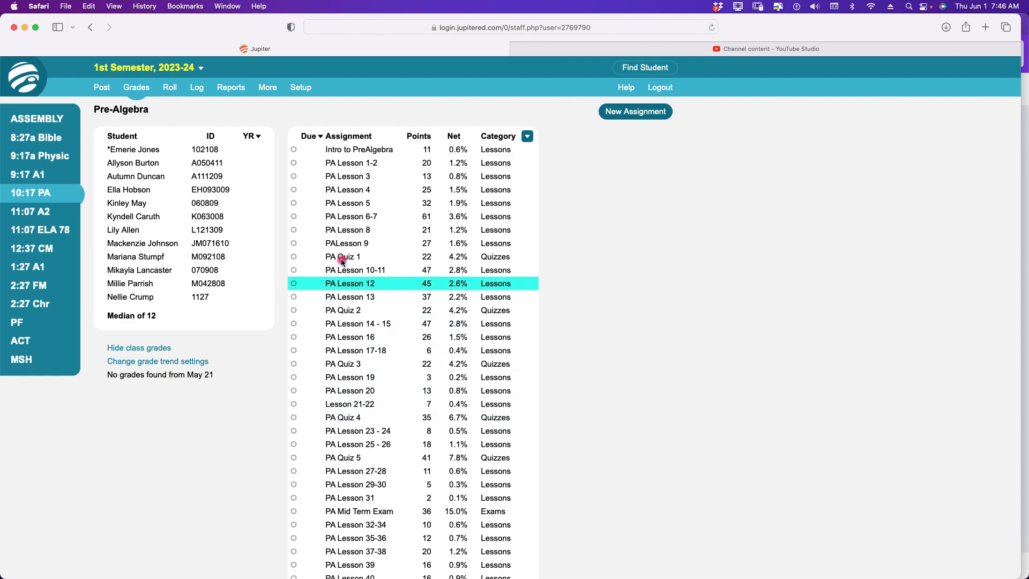
pyautogui.click(359, 149)
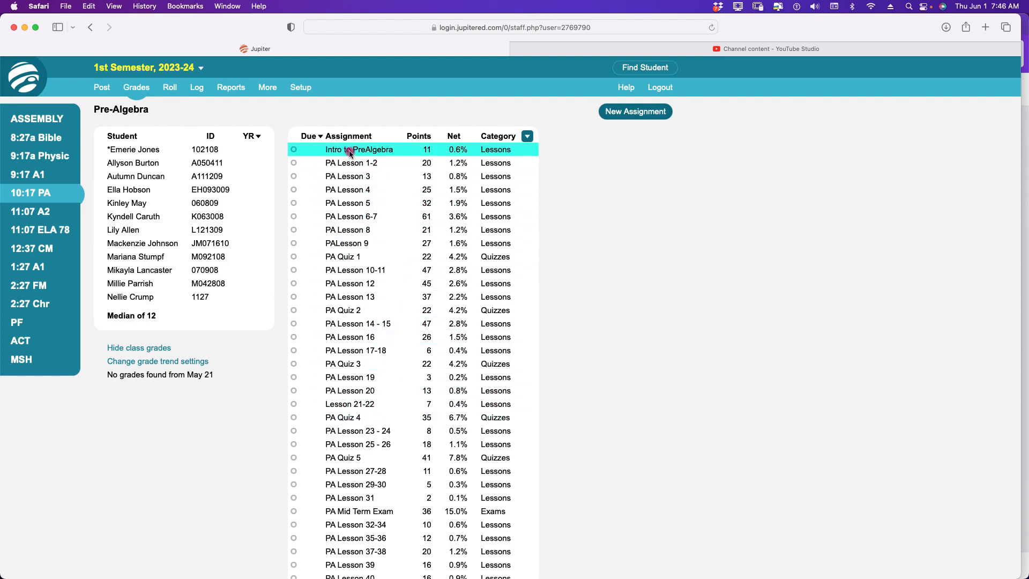
pyautogui.click(359, 149)
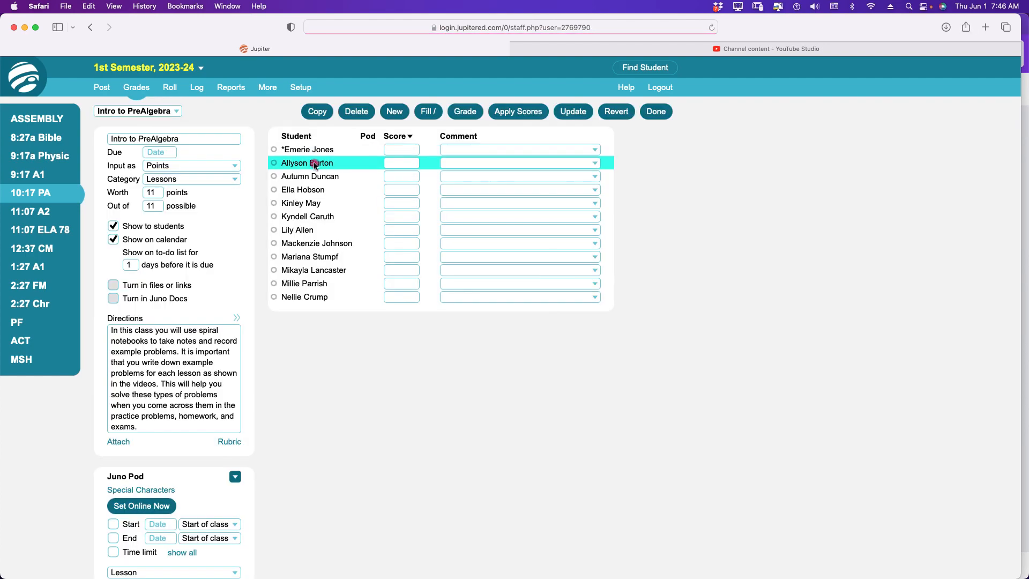
pyautogui.click(159, 152)
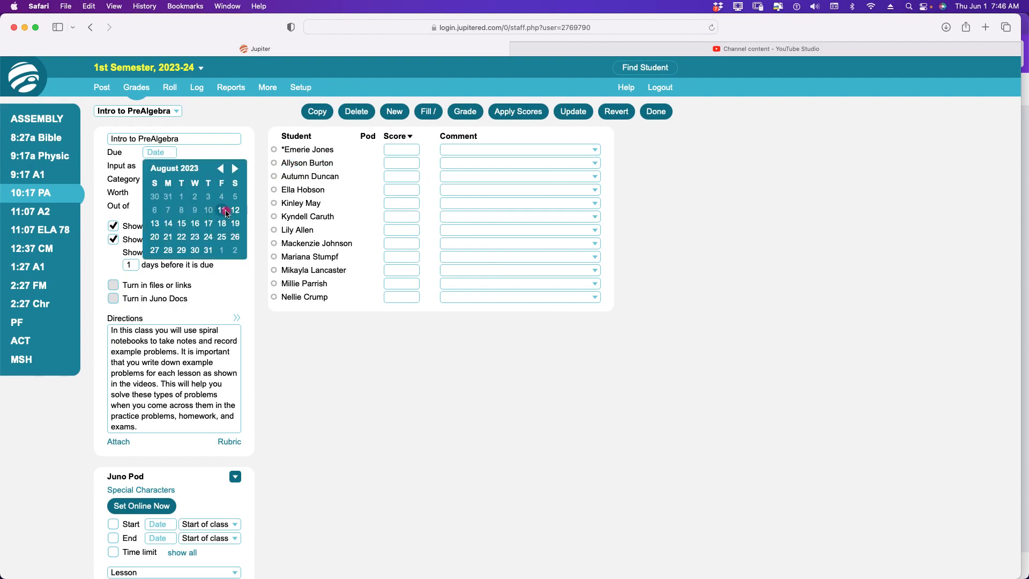
pyautogui.click(221, 210)
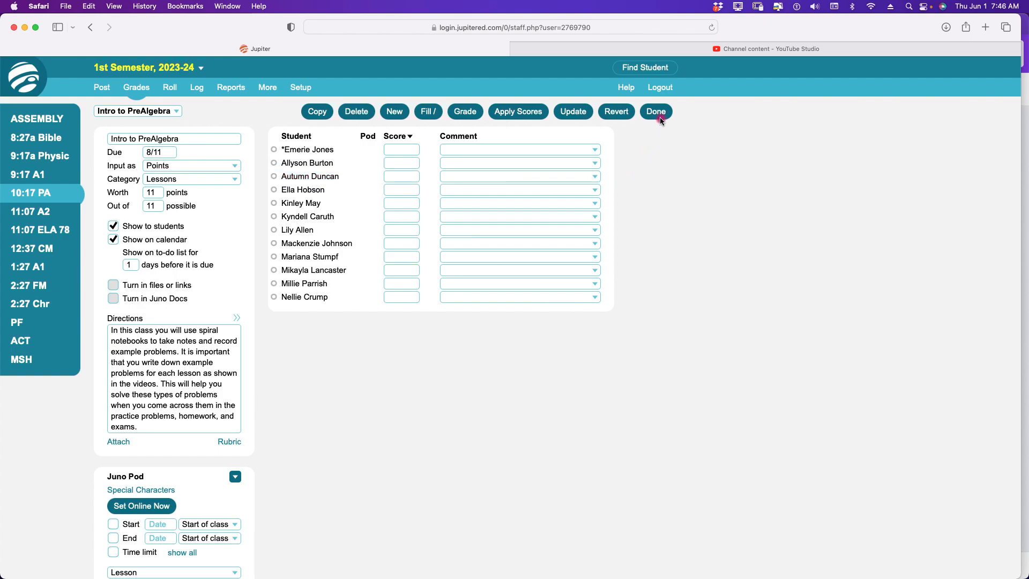
# Save Intro to PreAlgebra and return to the assignment list at PA Lesson 1-2.
pyautogui.click(655, 111)
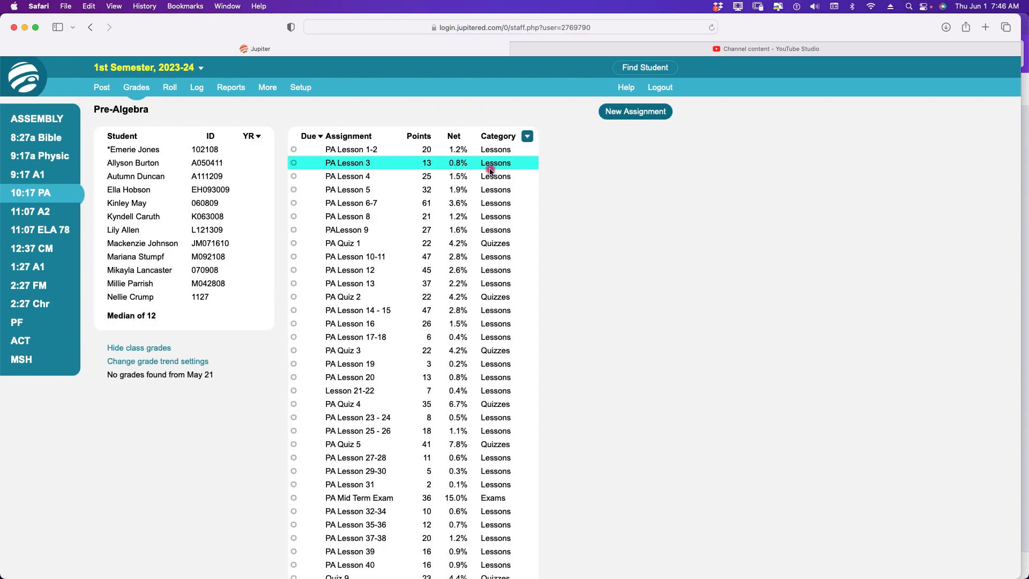
pyautogui.click(357, 149)
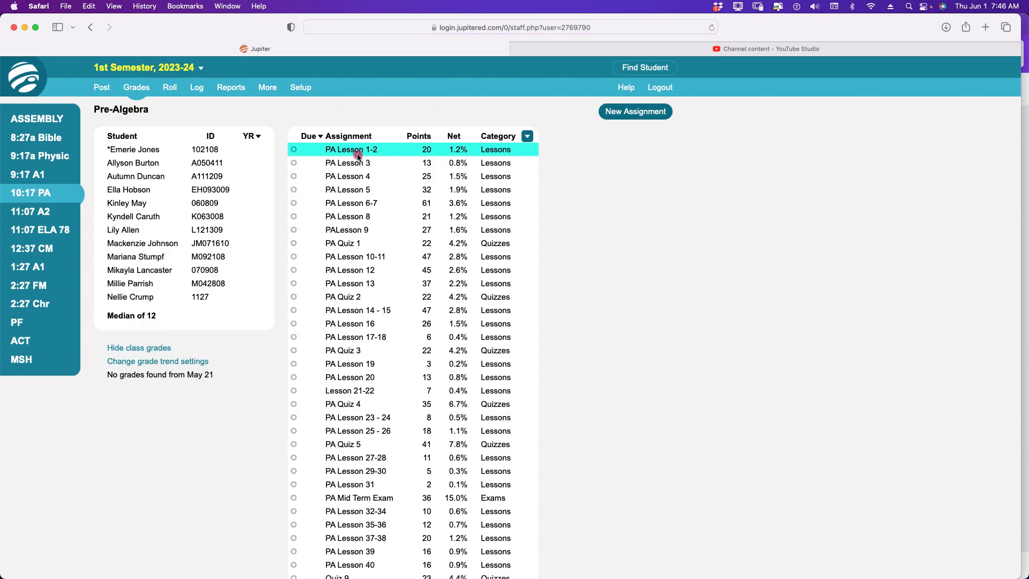
pyautogui.scroll(-3)
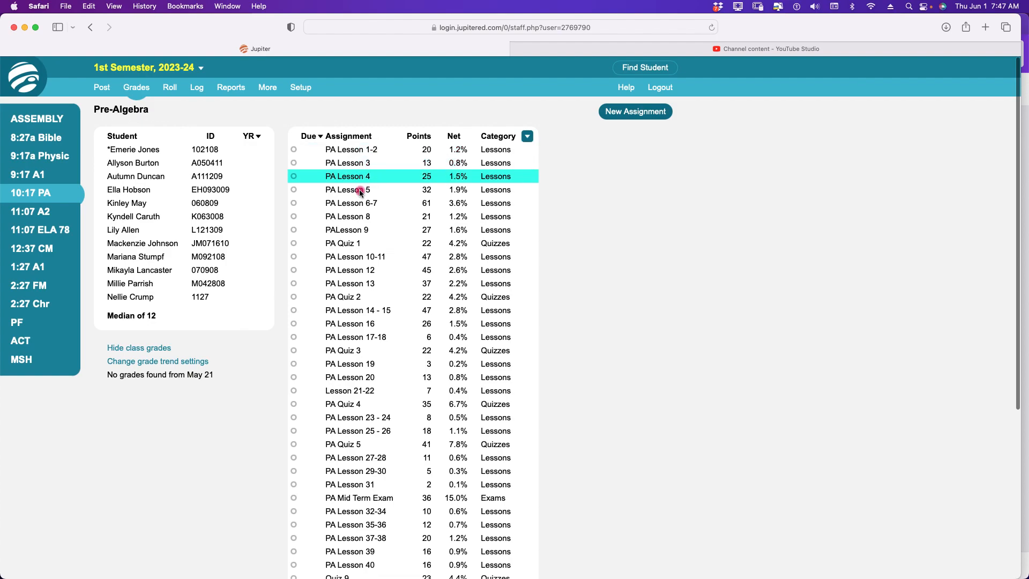
pyautogui.moveTo(353, 178)
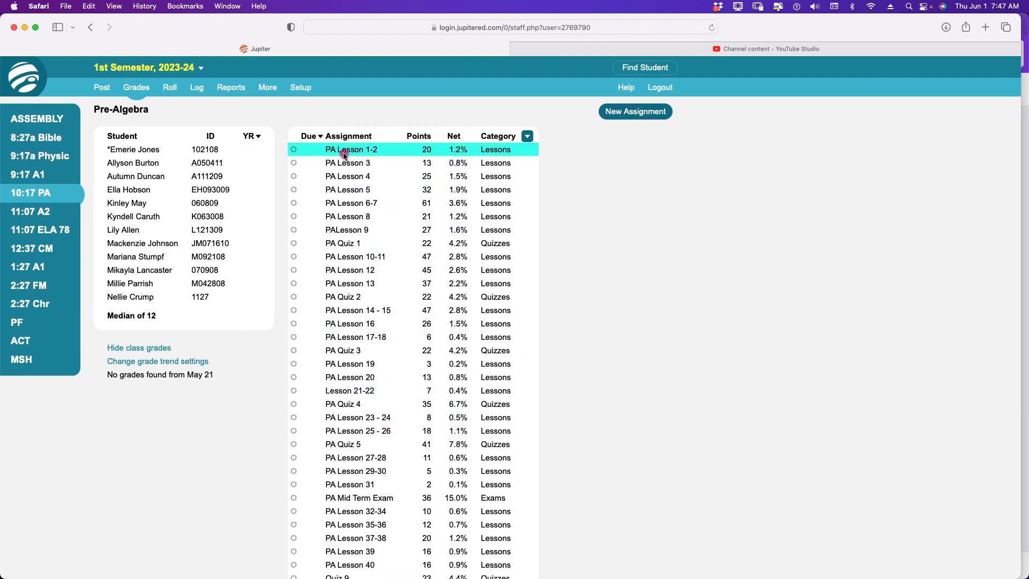
# Open PA Lesson 1-2 and make it due August 14.
pyautogui.click(351, 150)
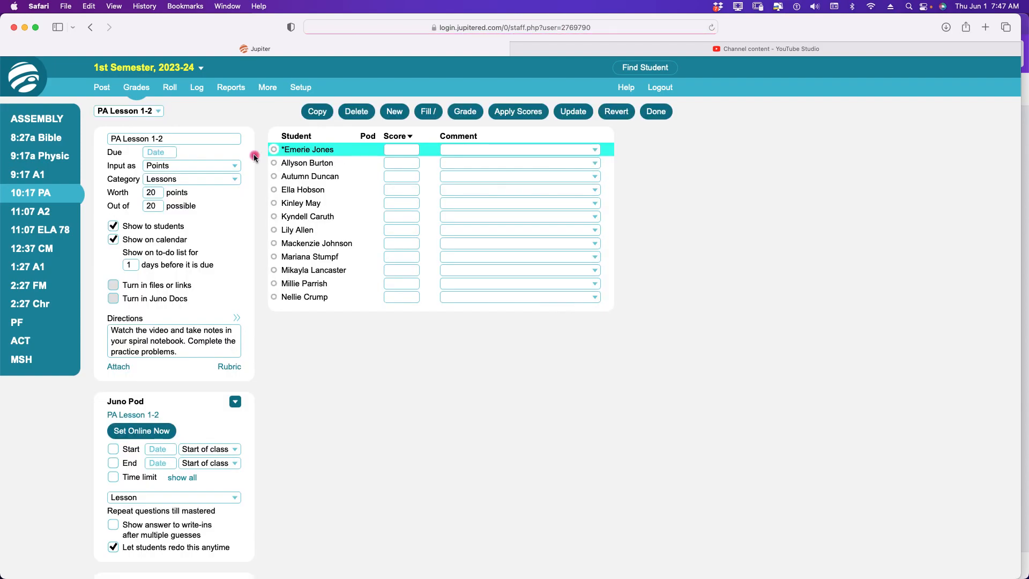
pyautogui.click(159, 152)
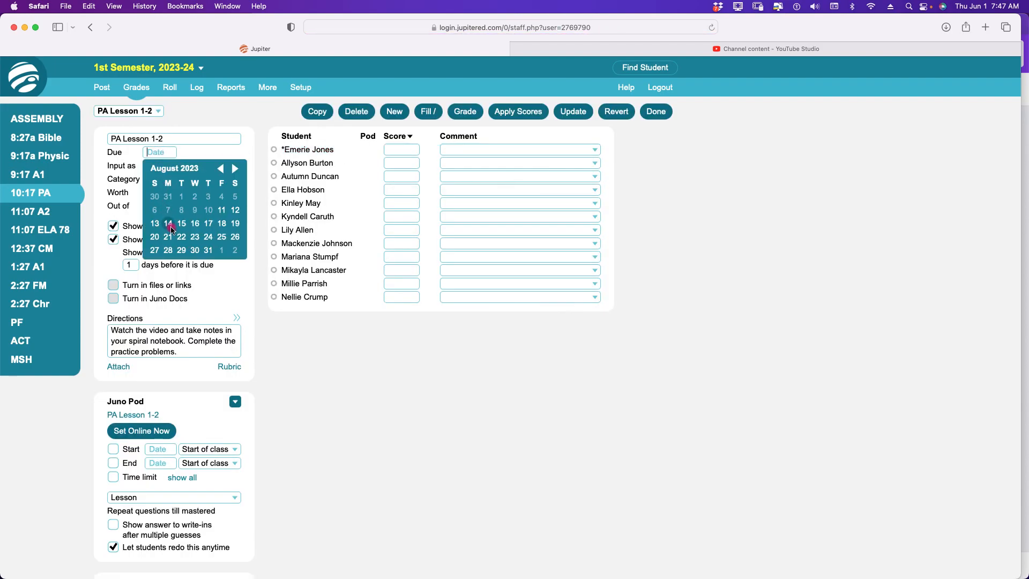
pyautogui.click(168, 224)
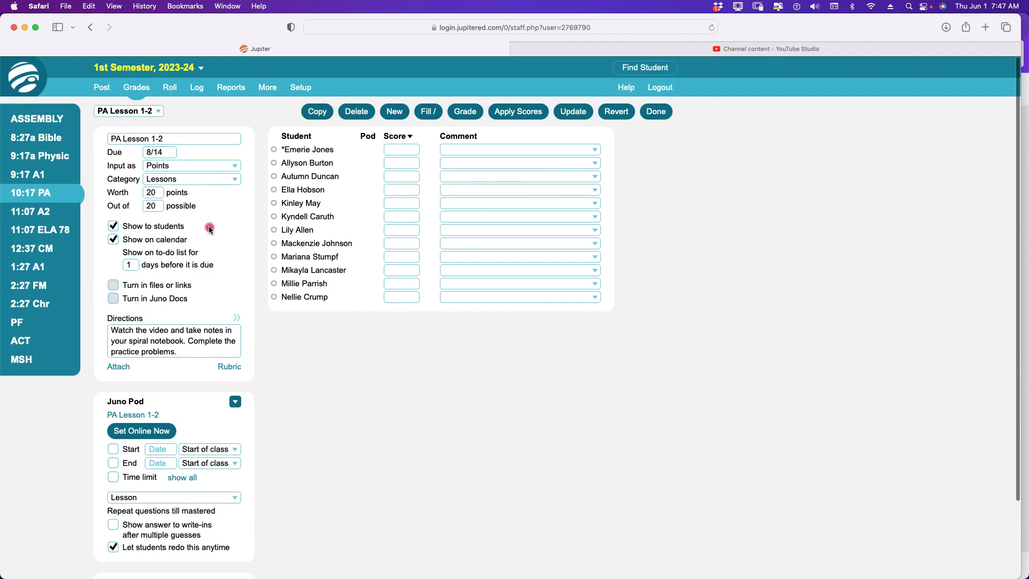
pyautogui.scroll(-3)
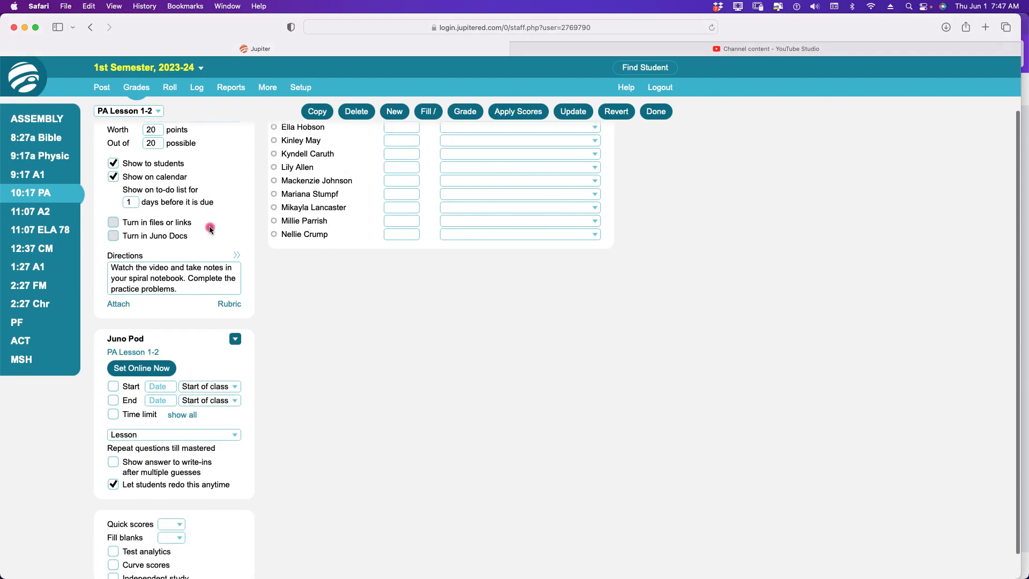
pyautogui.scroll(-3)
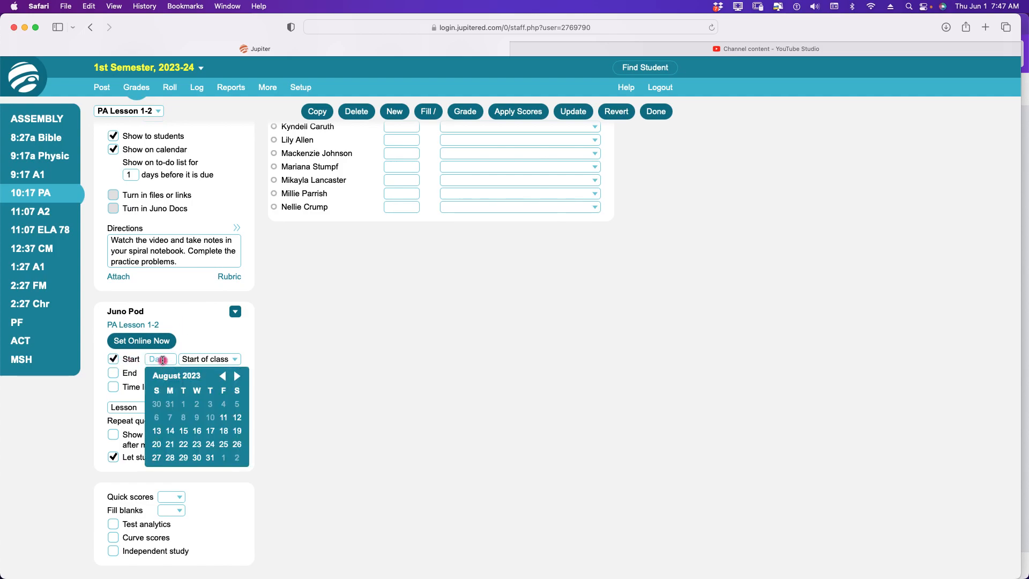
# Set PA Lesson 1-2's Juno Pod window from 8/6 to 8/20, both at 11:59 pm.
pyautogui.click(156, 418)
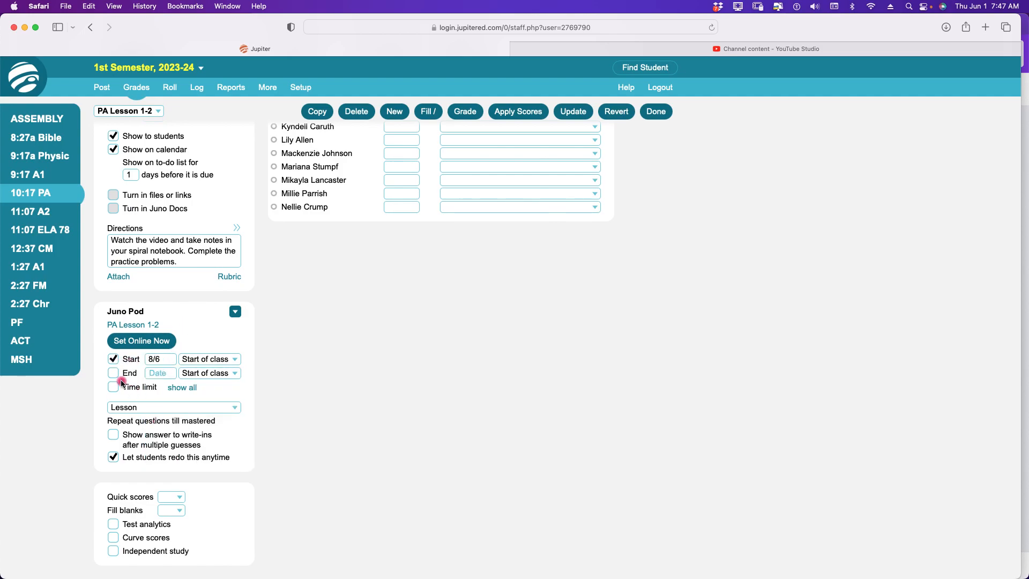
pyautogui.click(113, 373)
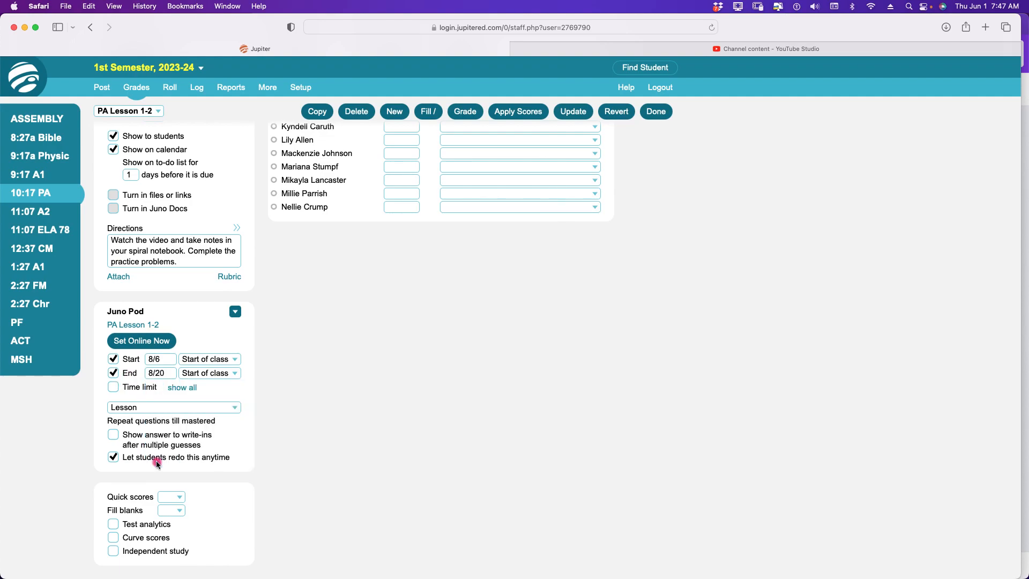
pyautogui.click(208, 359)
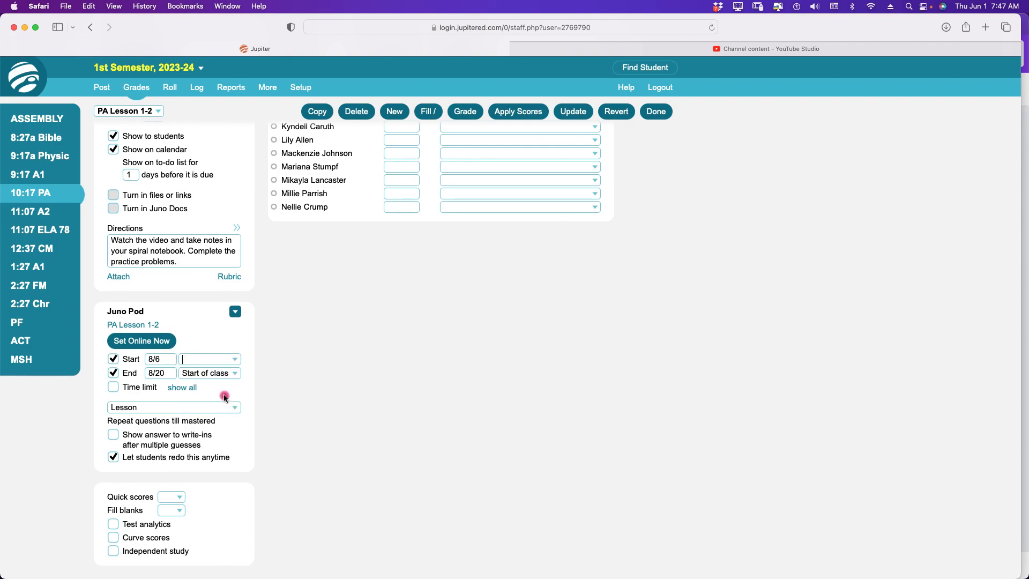
pyautogui.write('11:')
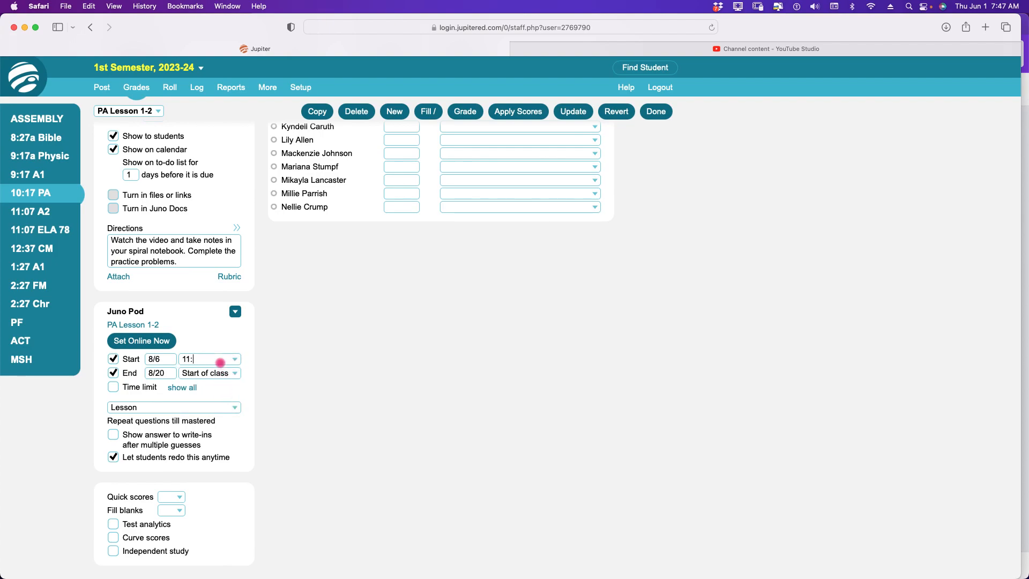
pyautogui.write('59')
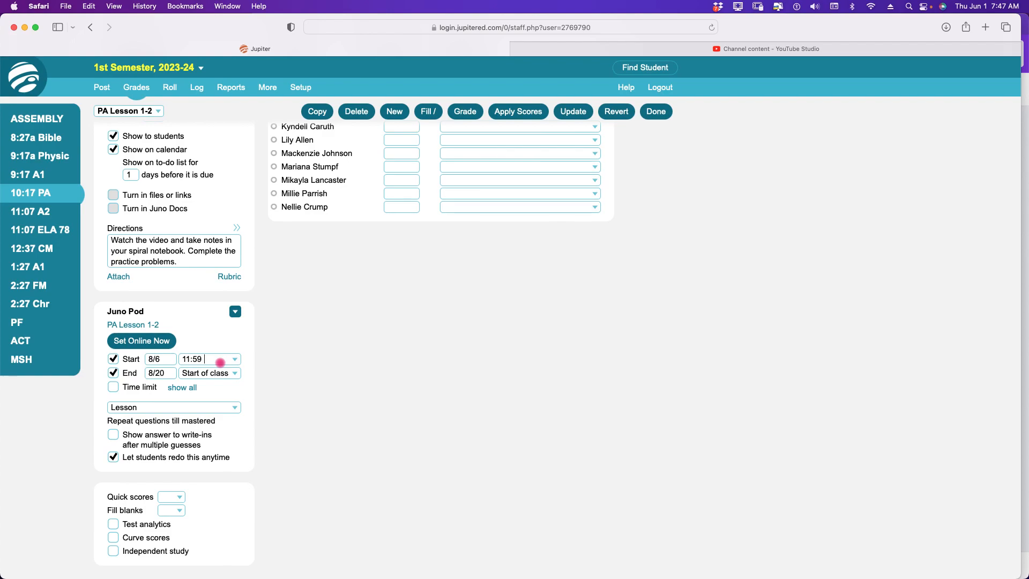
pyautogui.click(233, 373)
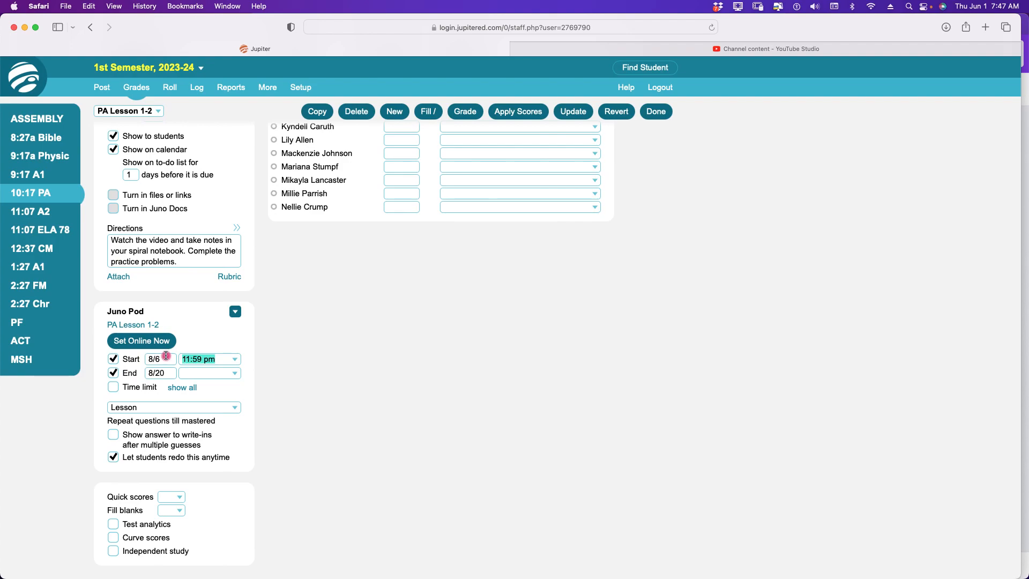
pyautogui.click(203, 373)
pyautogui.write('11:59 pm')
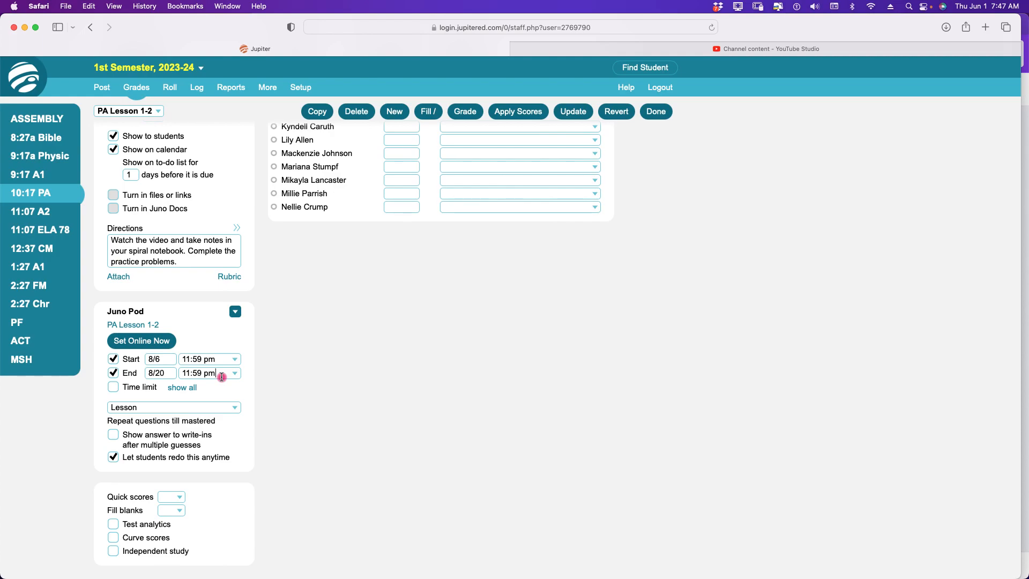
pyautogui.moveTo(217, 377)
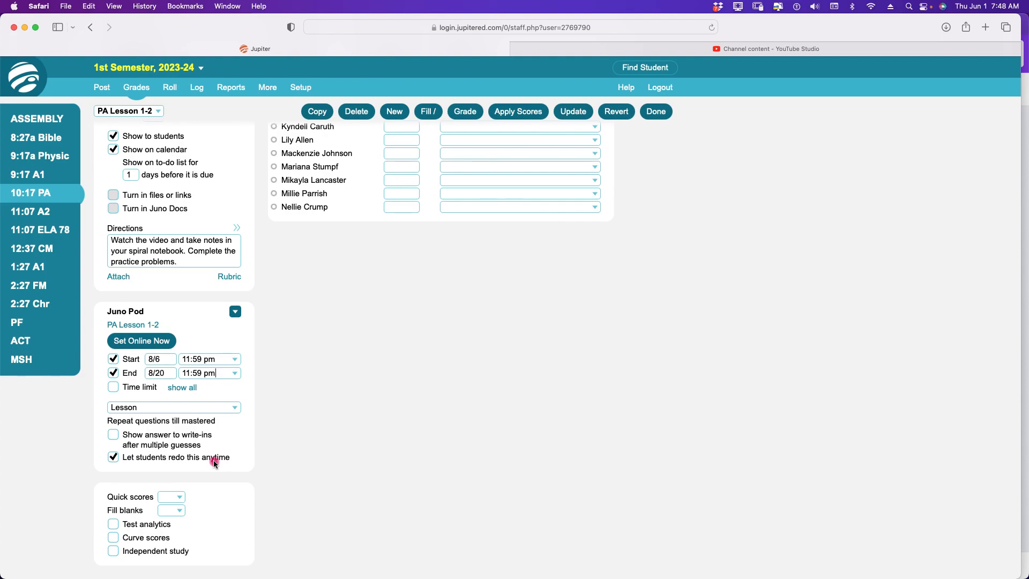
pyautogui.moveTo(313, 379)
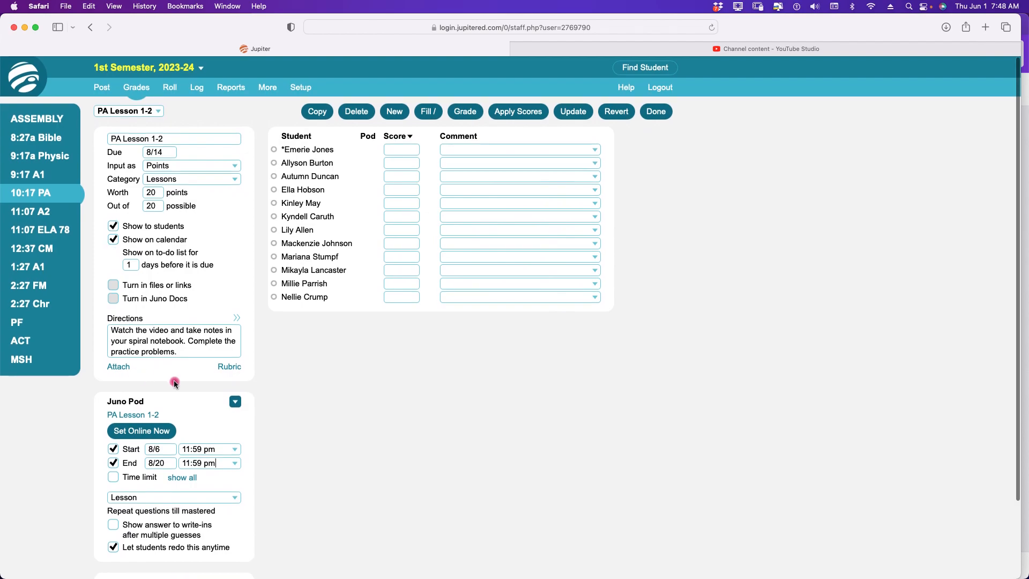
pyautogui.moveTo(170, 124)
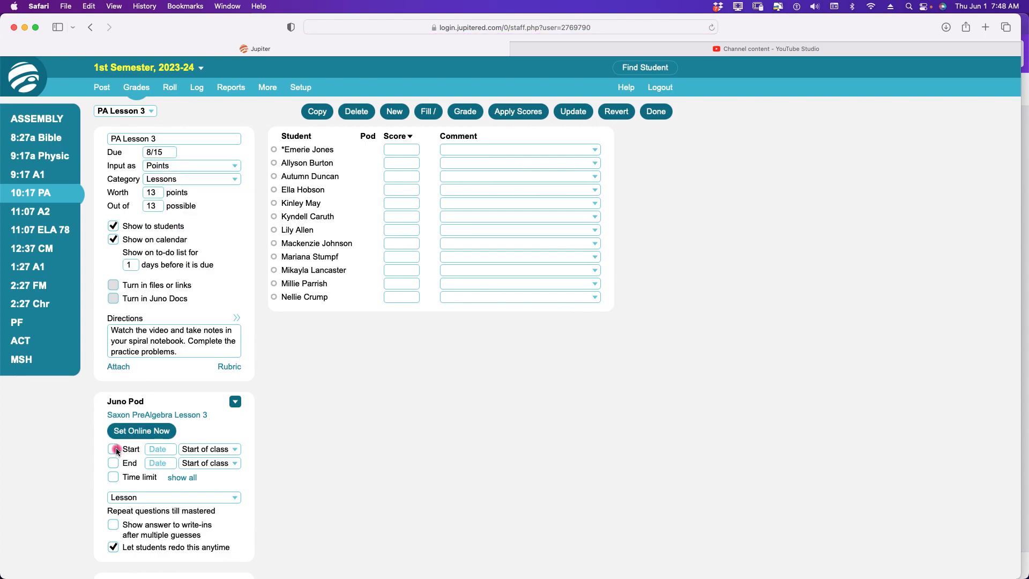
# Set PA Lesson 3's Juno Pod start 8/6 and end 8/20, both at 11:59 pm.
pyautogui.click(113, 449)
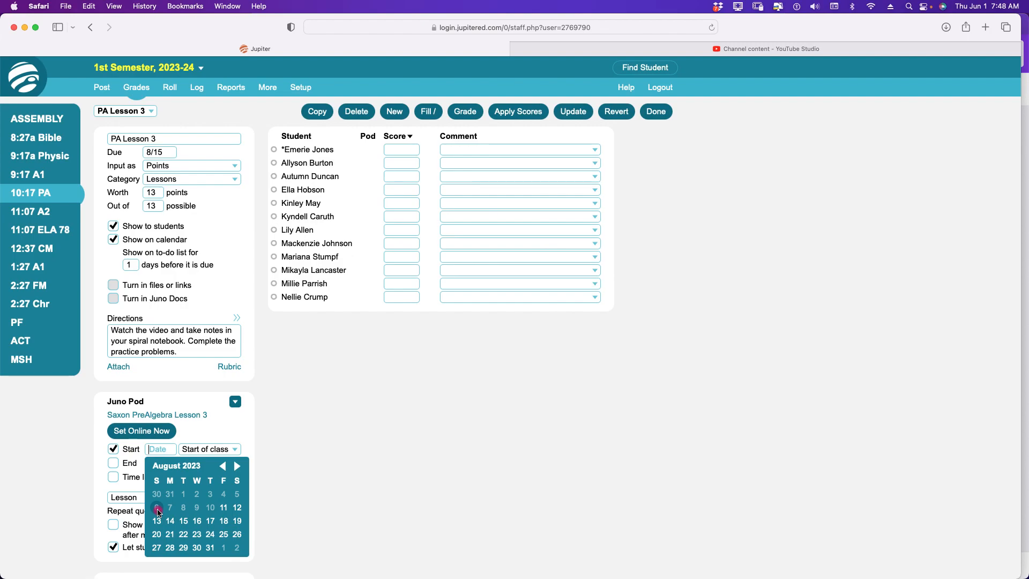
pyautogui.click(157, 509)
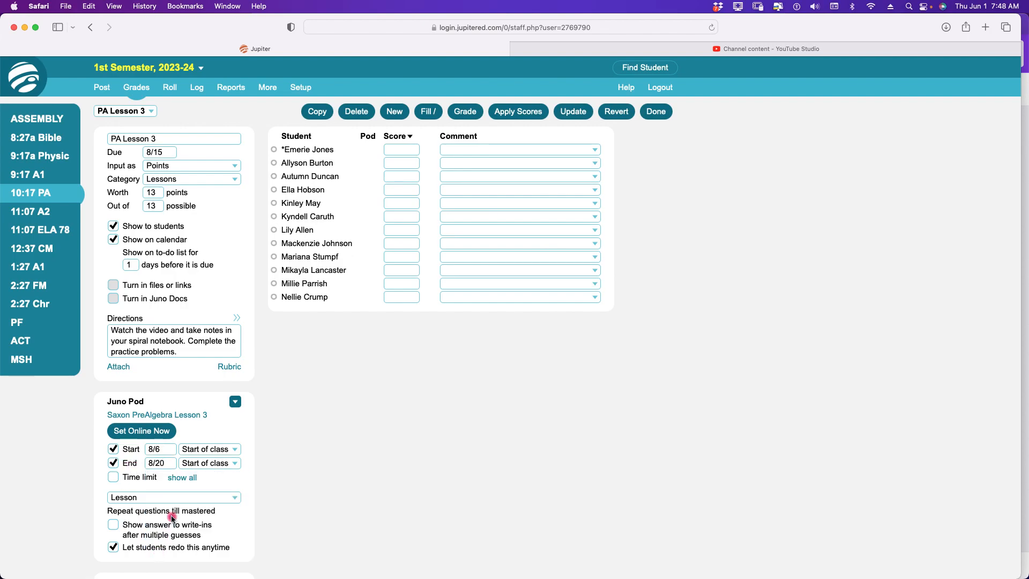
pyautogui.click(206, 449)
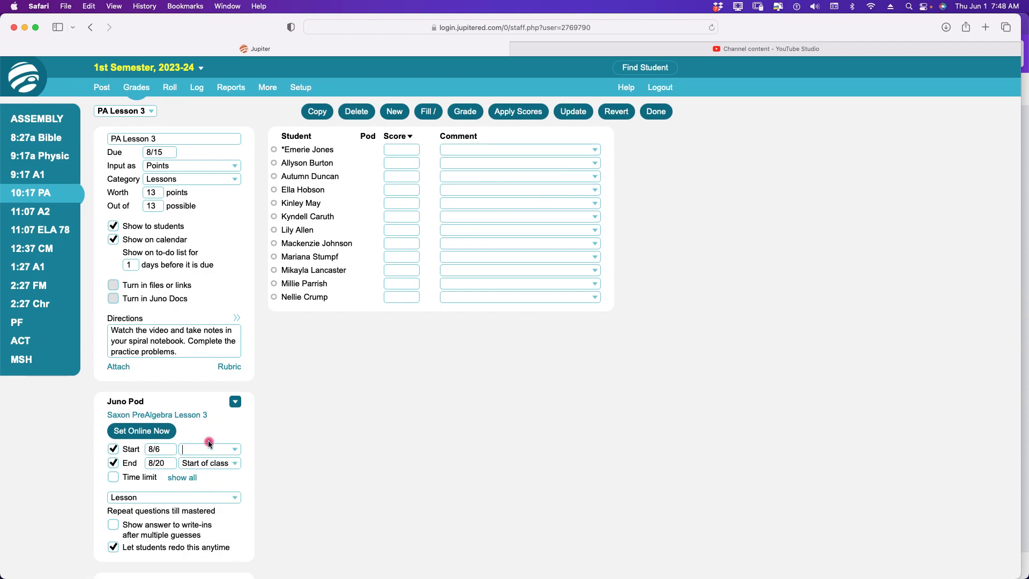
pyautogui.click(234, 463)
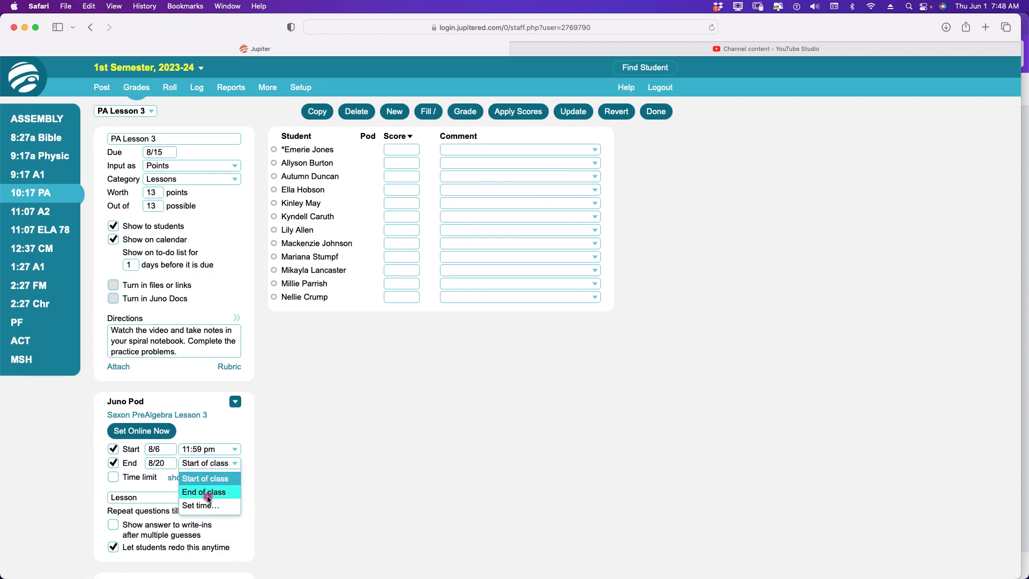
pyautogui.click(201, 505)
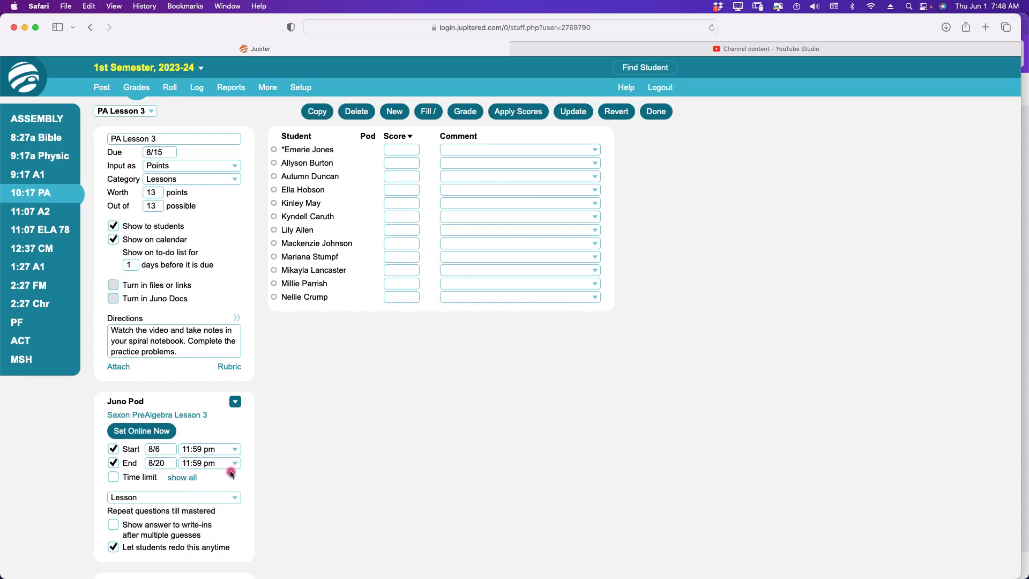
pyautogui.moveTo(350, 453)
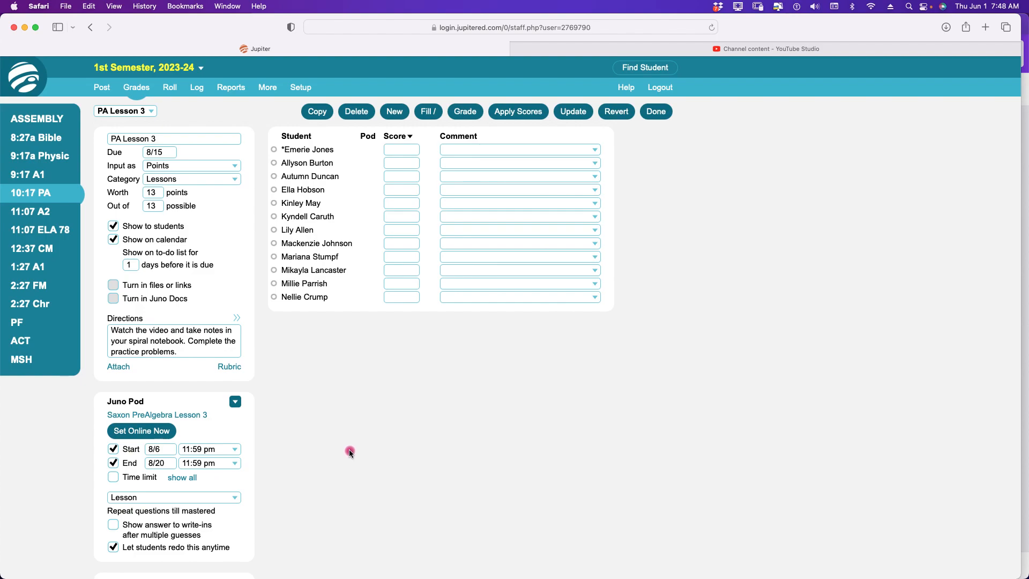
pyautogui.moveTo(371, 420)
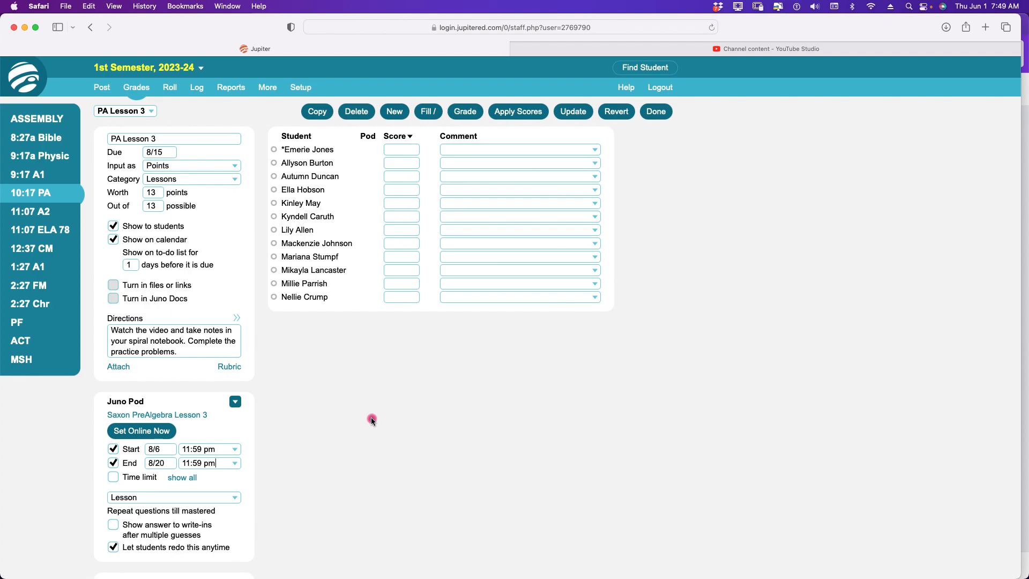
# Detach the Saxon PreAlgebra Lesson 3 Juno Pod from PA Lesson 3.
pyautogui.click(234, 401)
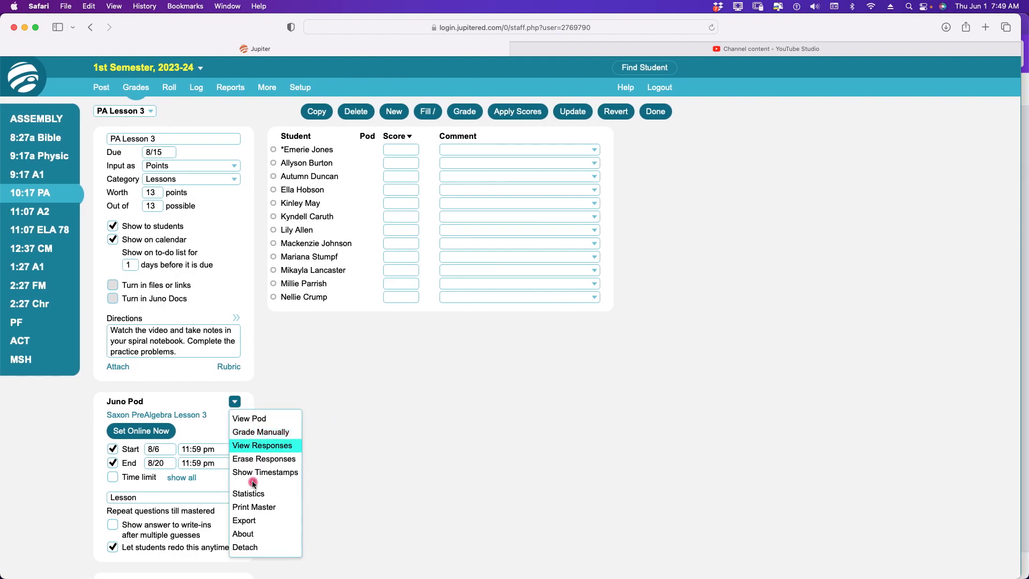
pyautogui.moveTo(269, 547)
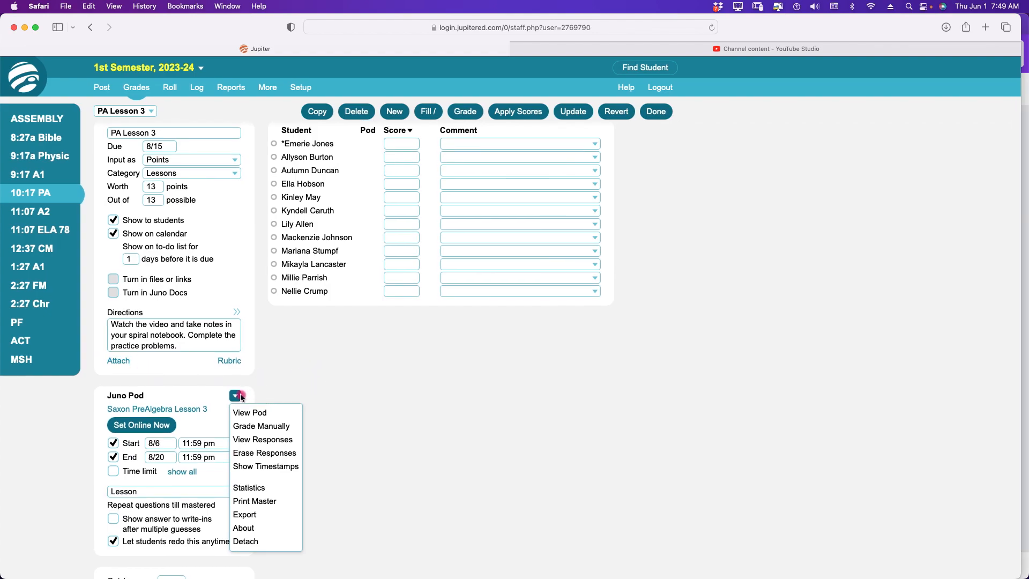
pyautogui.click(235, 396)
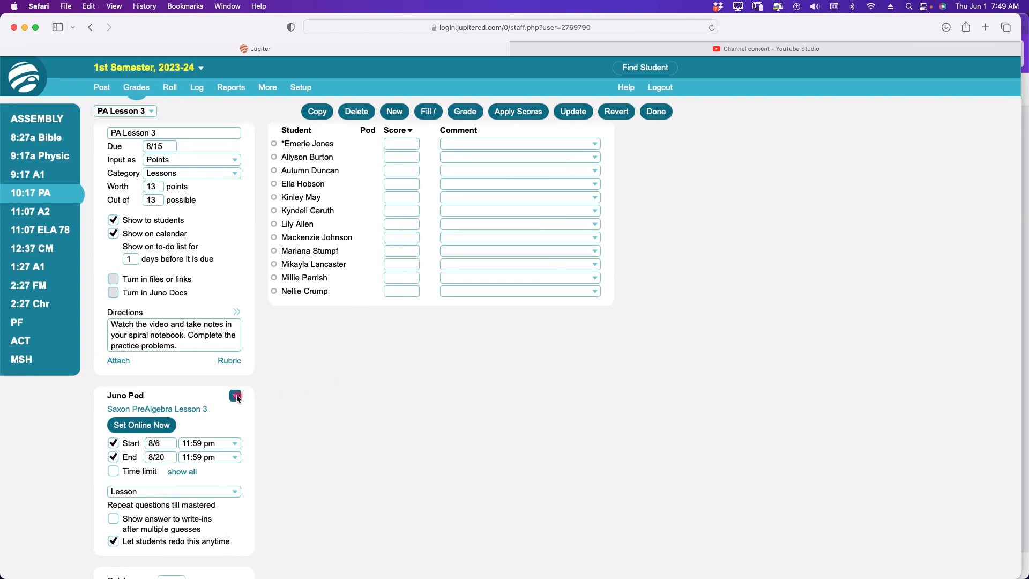
pyautogui.click(235, 397)
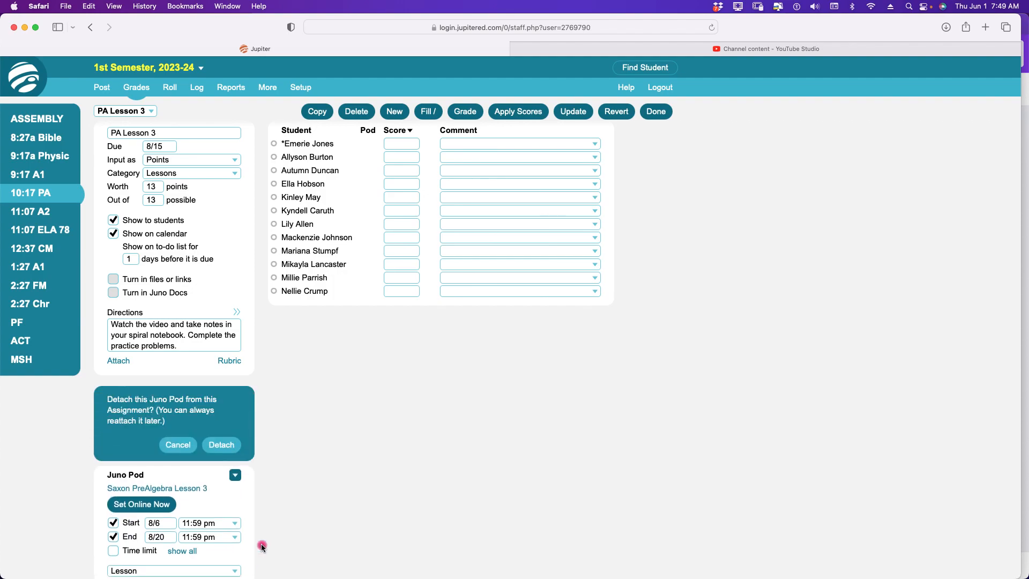
pyautogui.click(221, 444)
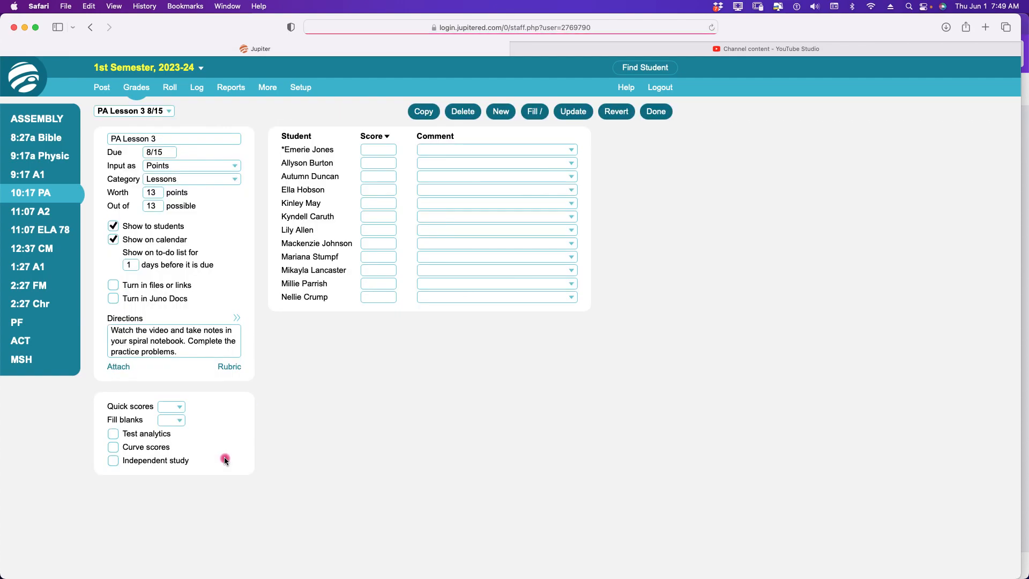
pyautogui.click(119, 367)
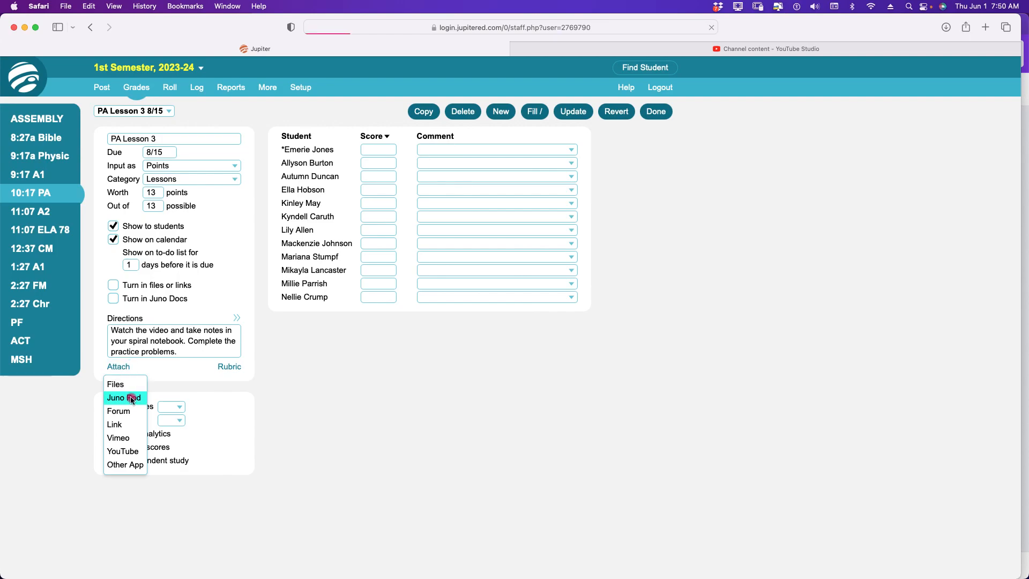
# Attach Saxon PreAlgebra Lesson 3 from the Pre-Algebra Juno Pod list to PA Lesson 3.
pyautogui.click(125, 397)
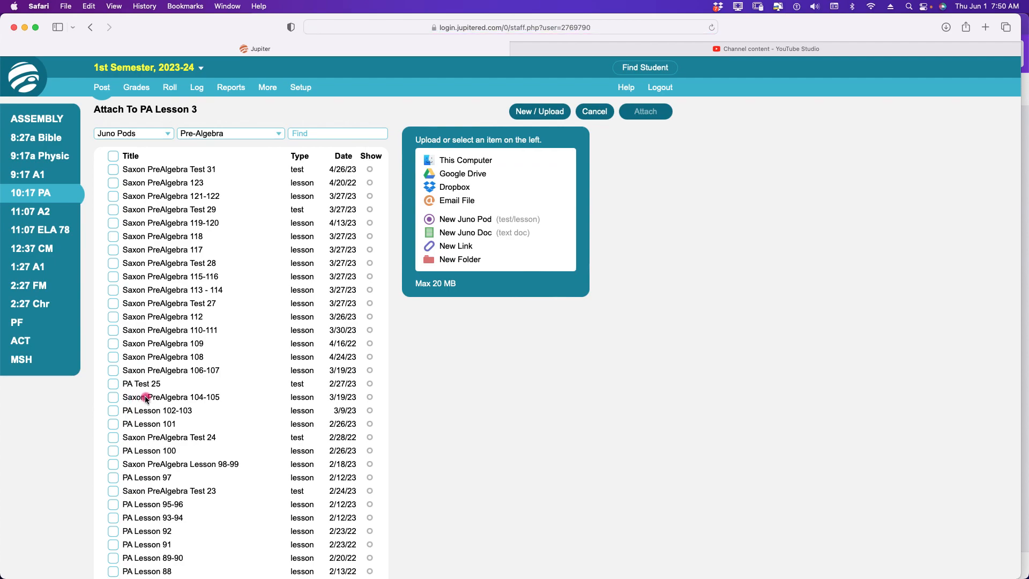
pyautogui.scroll(-3)
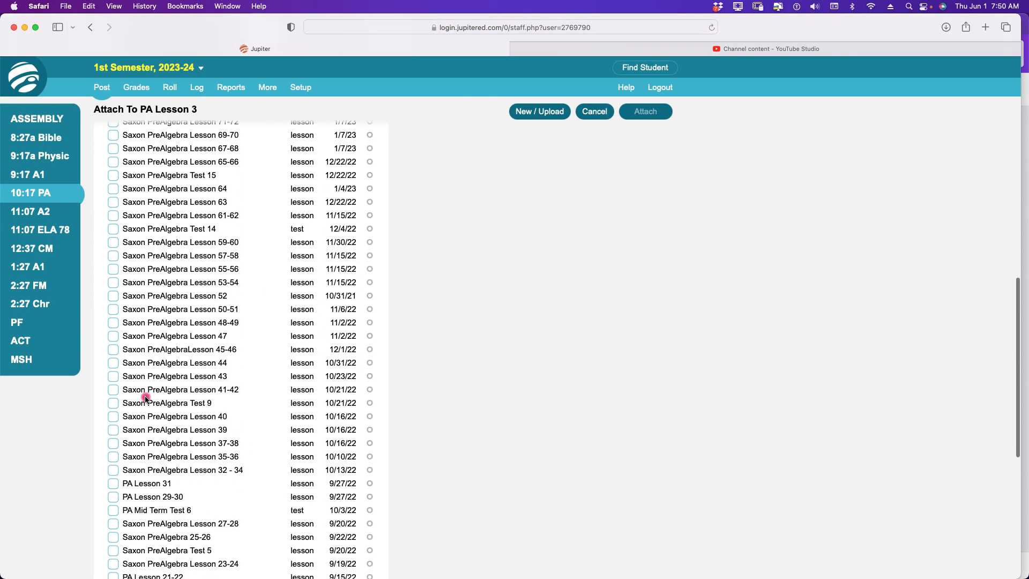
pyautogui.scroll(-3)
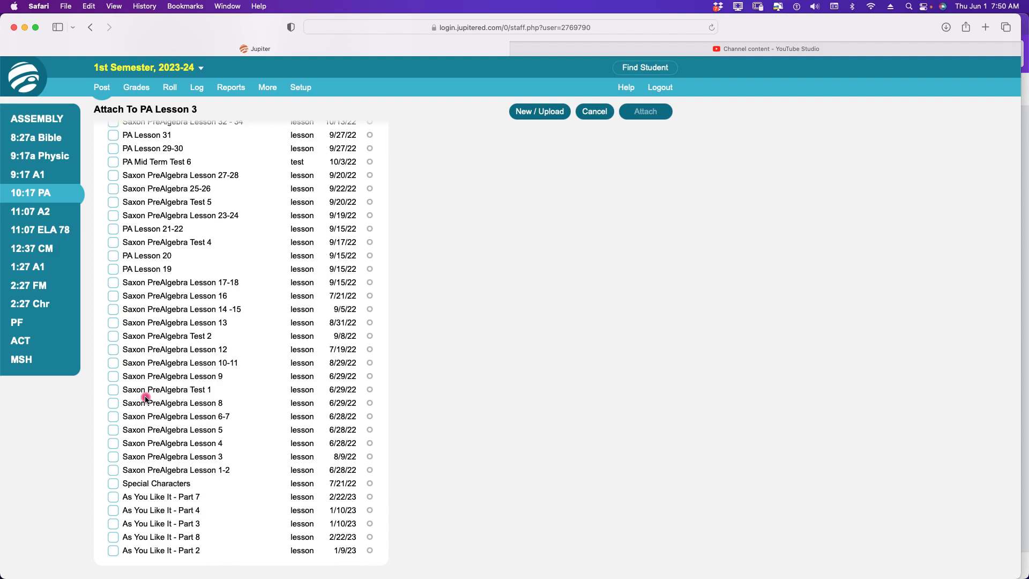
pyautogui.click(113, 456)
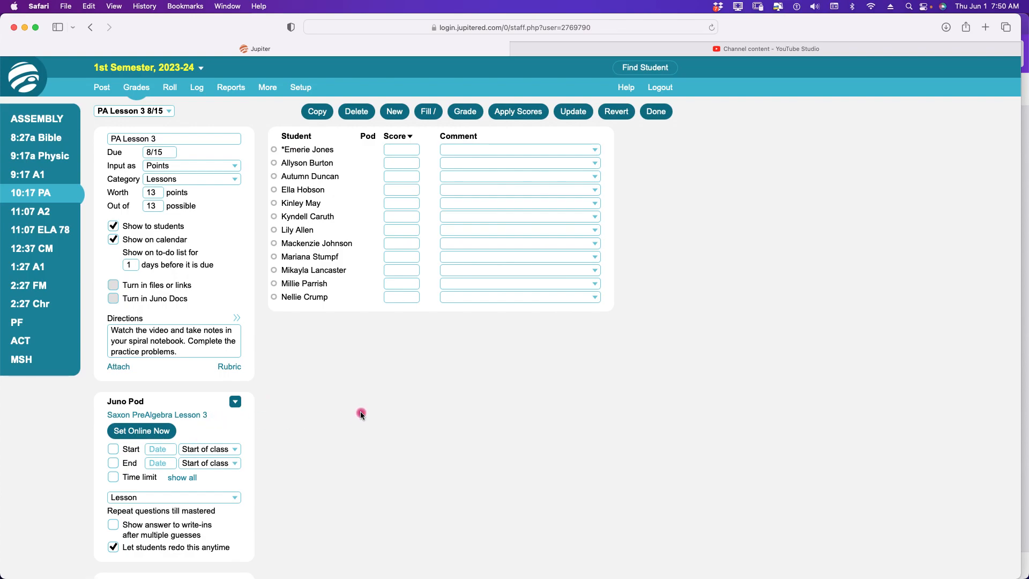
pyautogui.moveTo(379, 415)
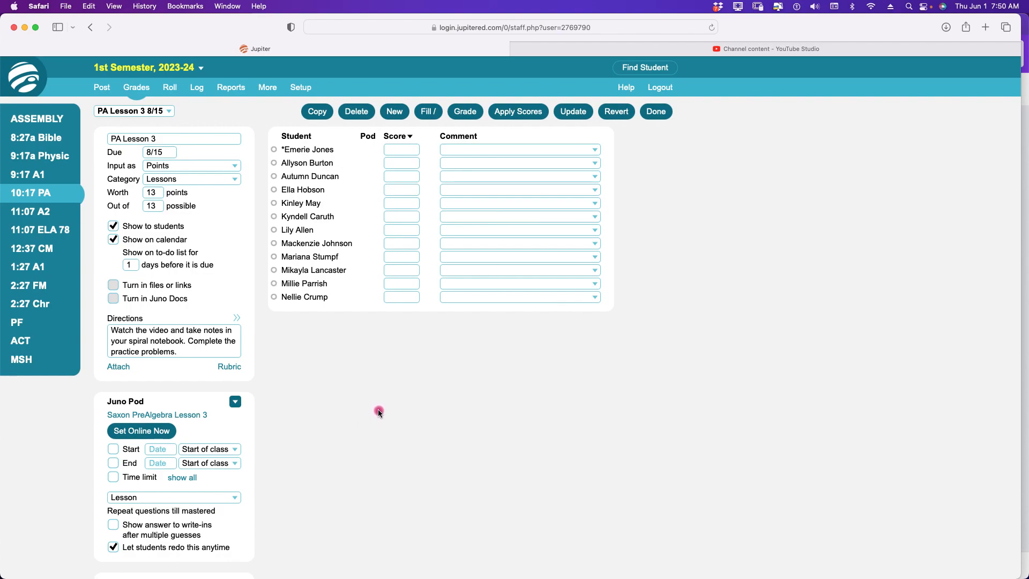
pyautogui.moveTo(226, 243)
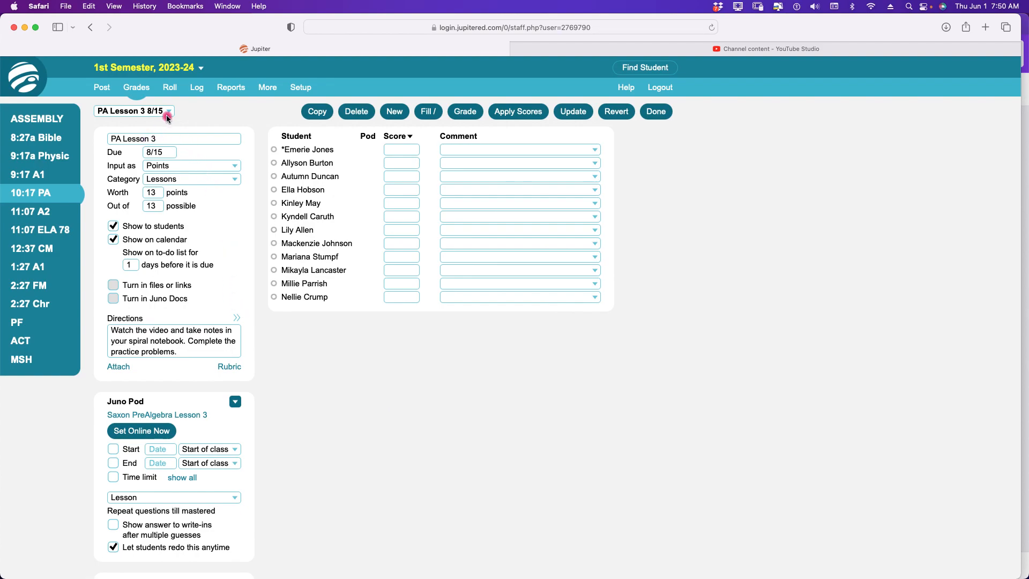
# Switch to PA Lesson 4 and set its due date to August 16.
pyautogui.click(167, 110)
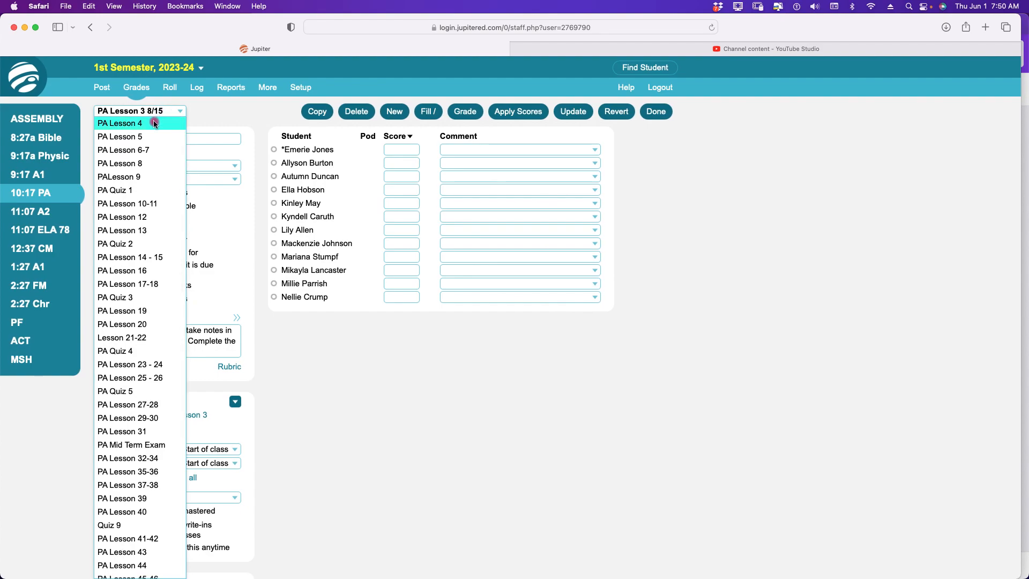
pyautogui.moveTo(166, 111)
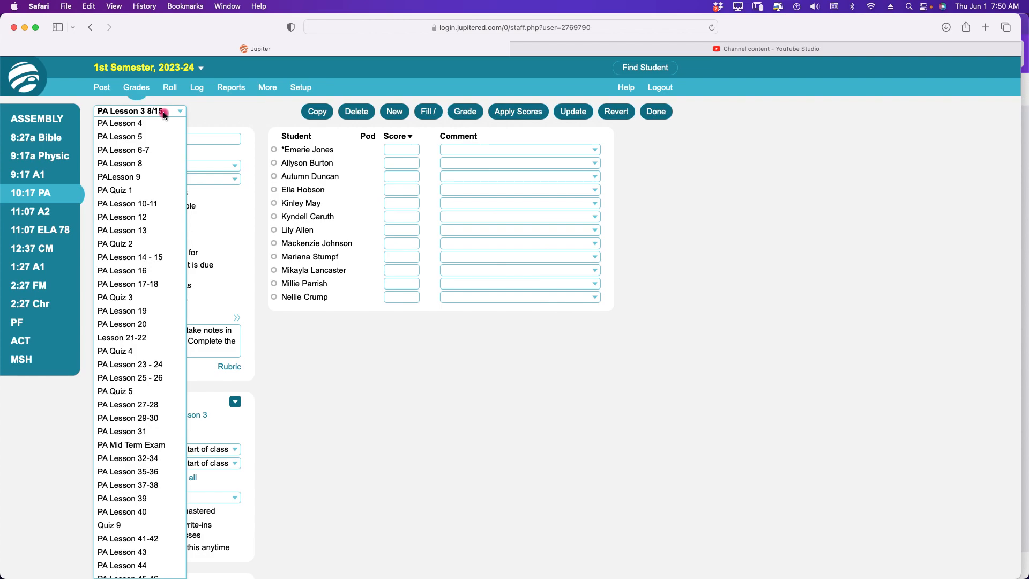
pyautogui.moveTo(163, 126)
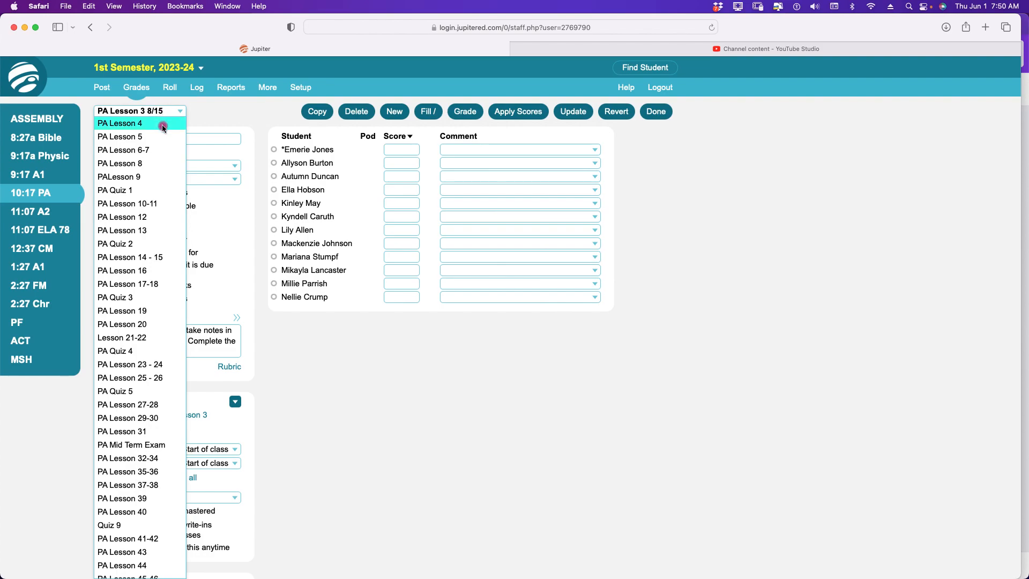
pyautogui.click(119, 124)
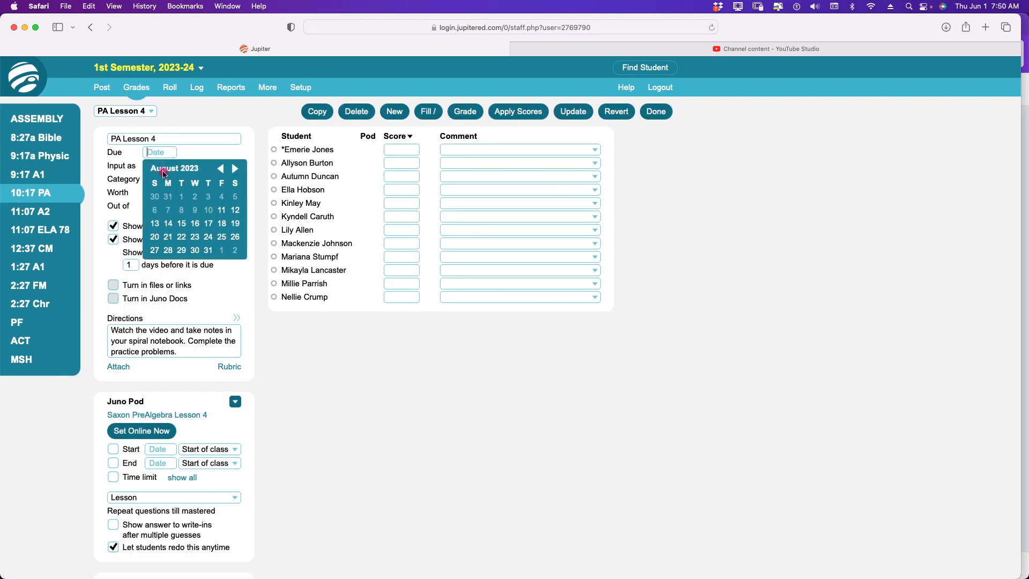
pyautogui.click(195, 223)
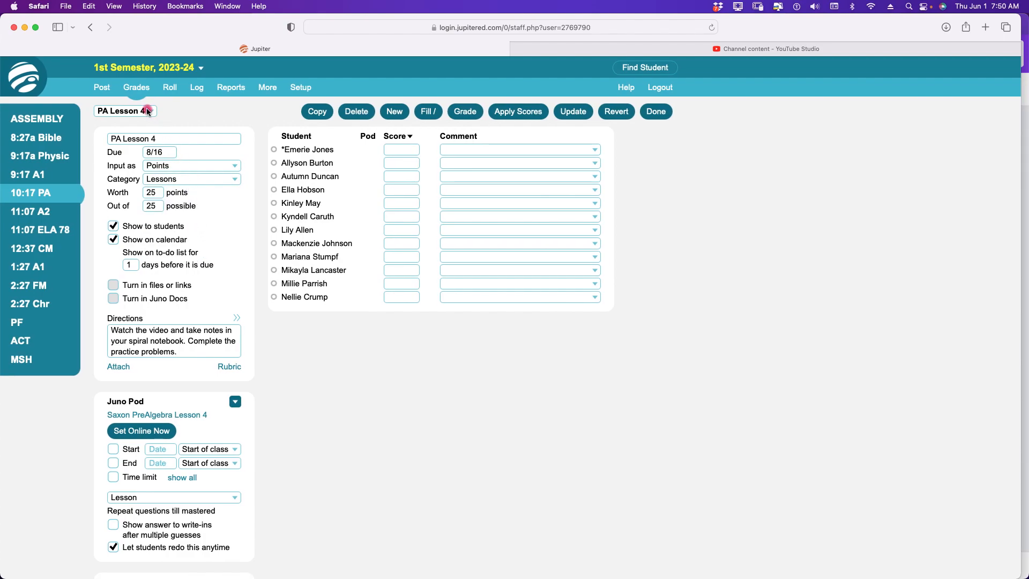
pyautogui.click(139, 111)
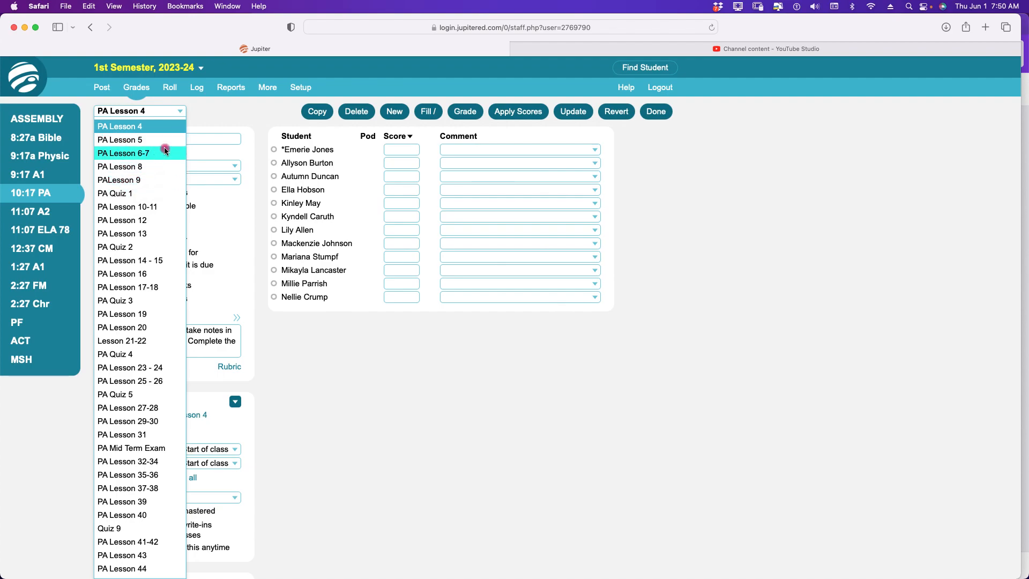
pyautogui.click(120, 126)
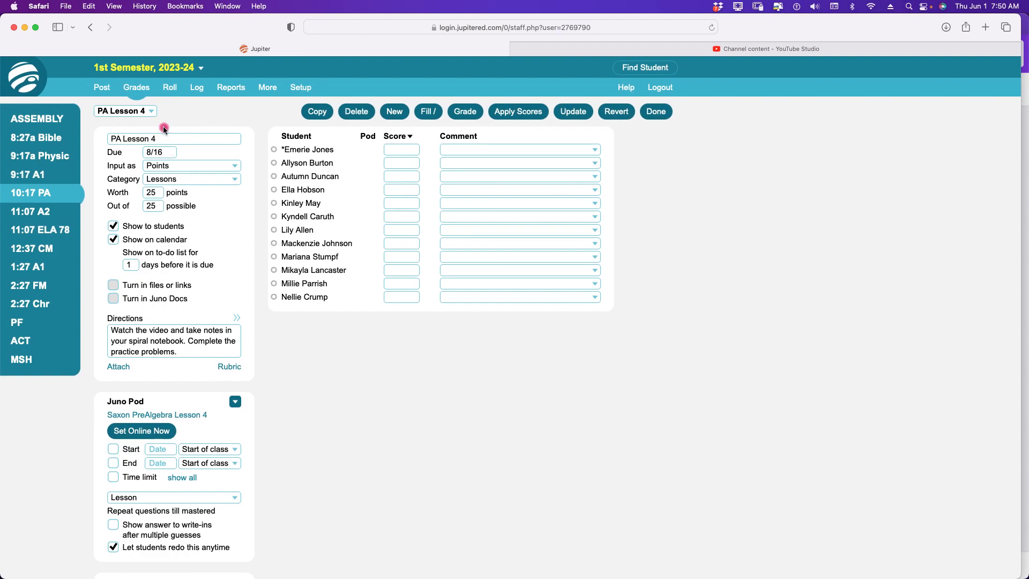
pyautogui.click(124, 111)
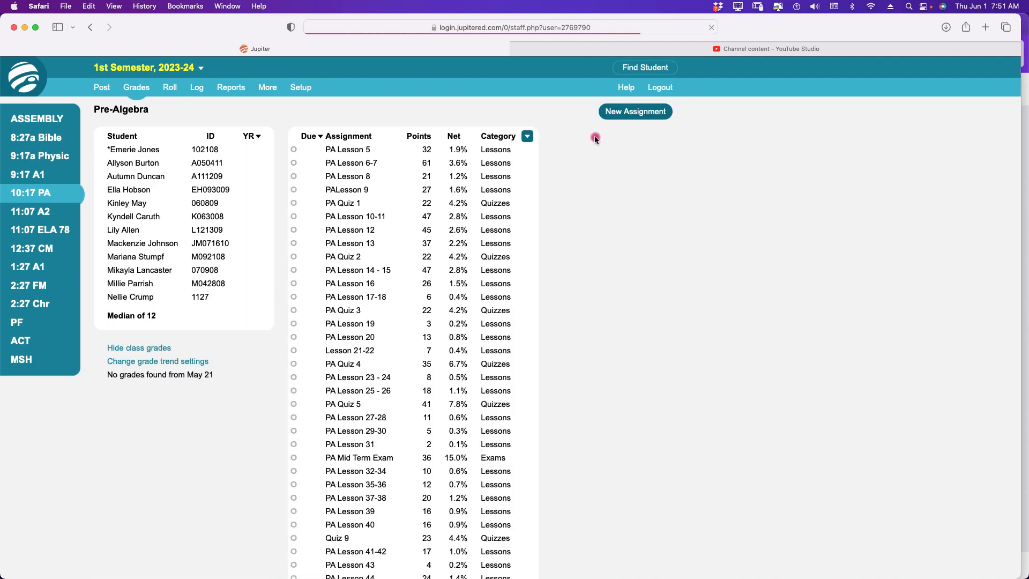
pyautogui.scroll(-3)
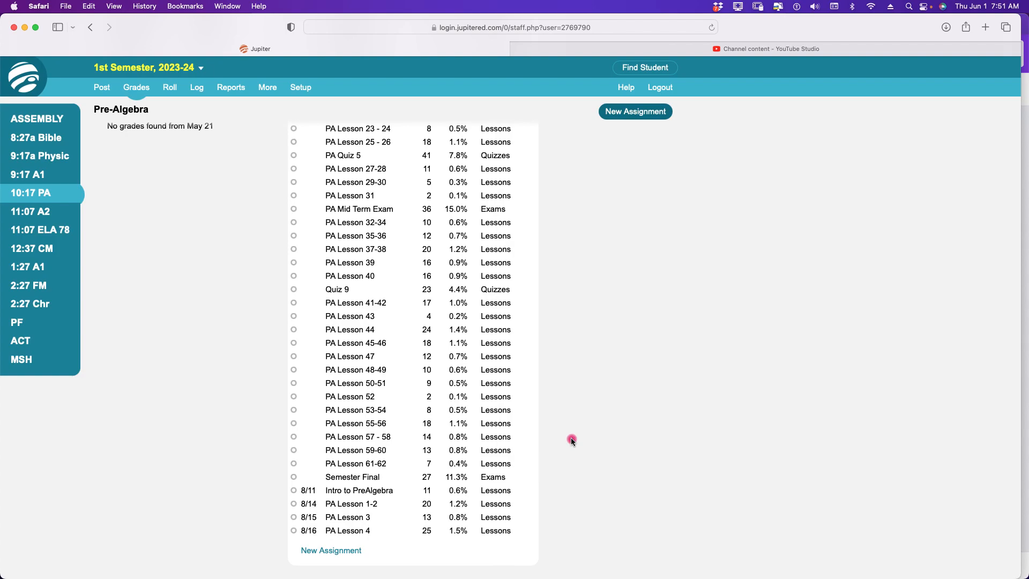
pyautogui.moveTo(590, 433)
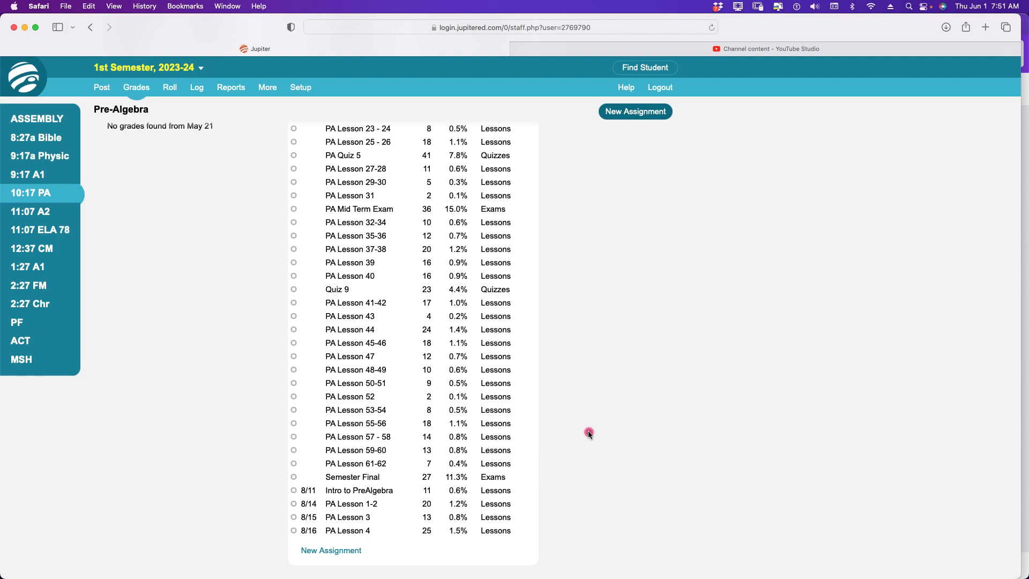
pyautogui.moveTo(595, 433)
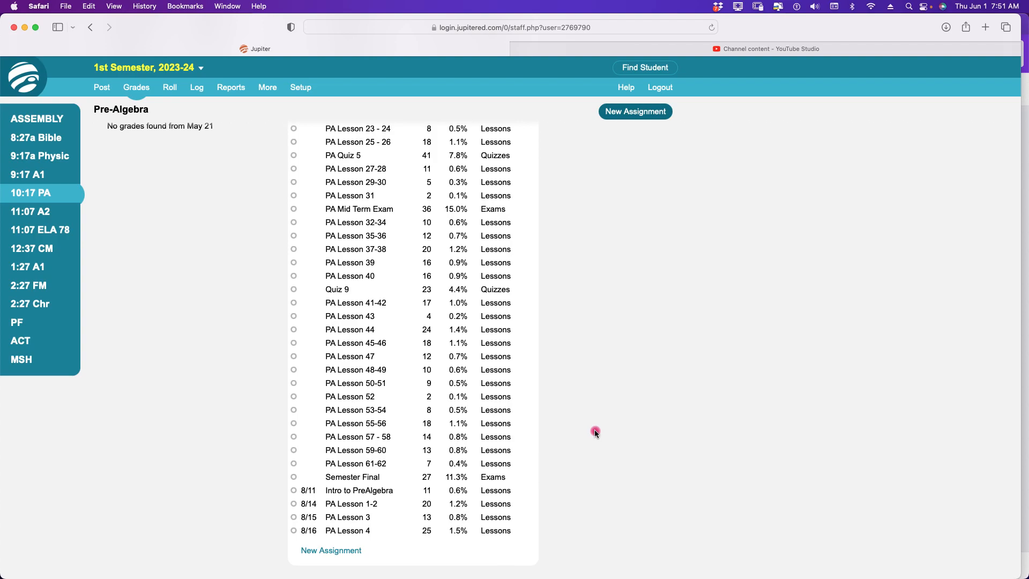
pyautogui.moveTo(615, 438)
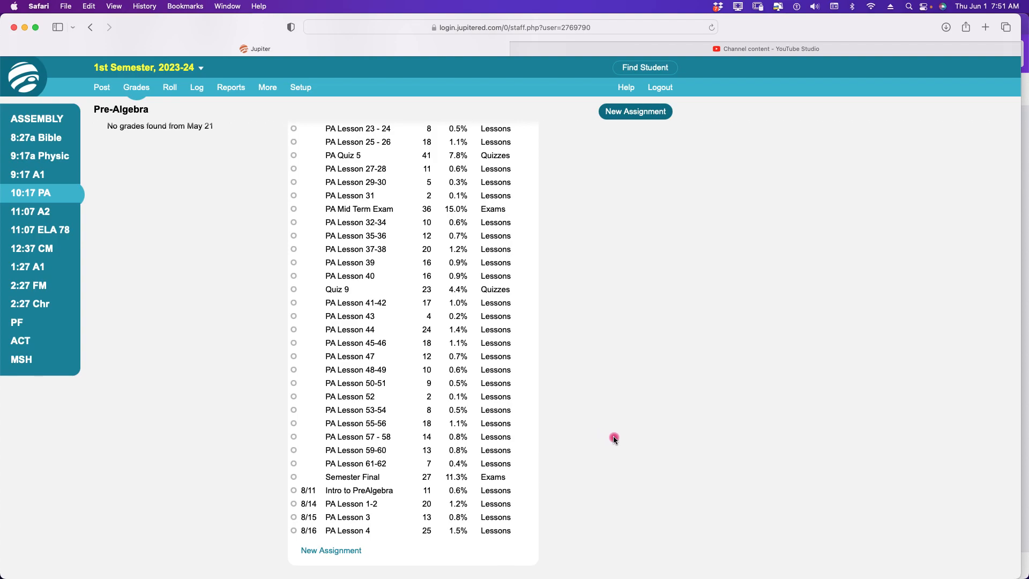